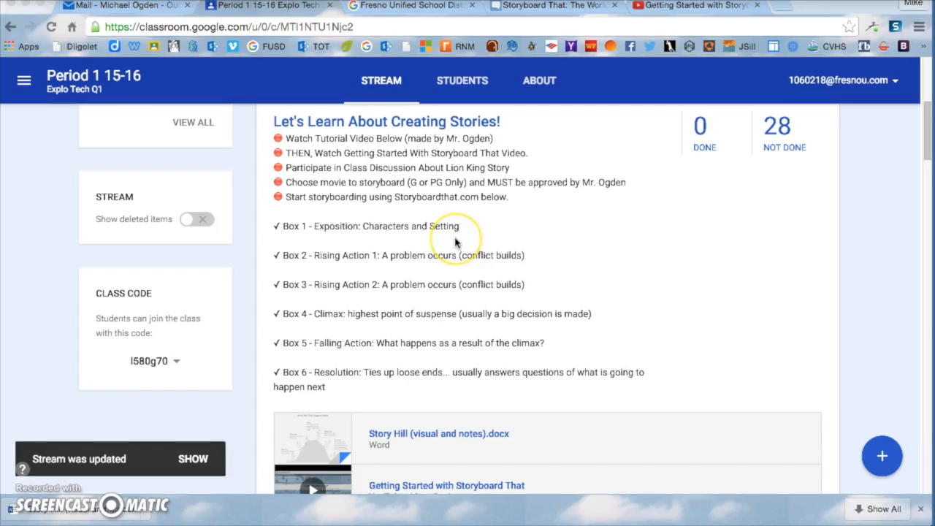
- Reach Storyboard That from the storyboardthat.com link in the assignment
scroll("up", 3)
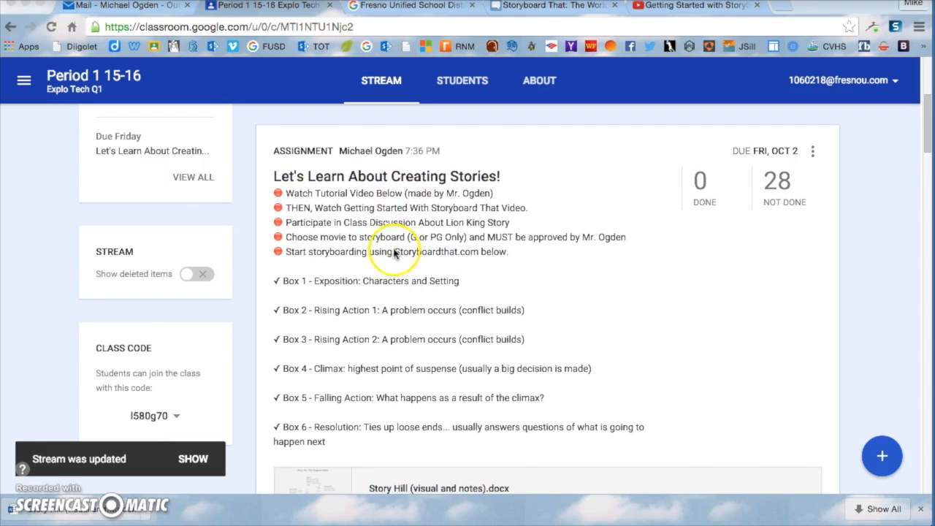
scroll("down", 3)
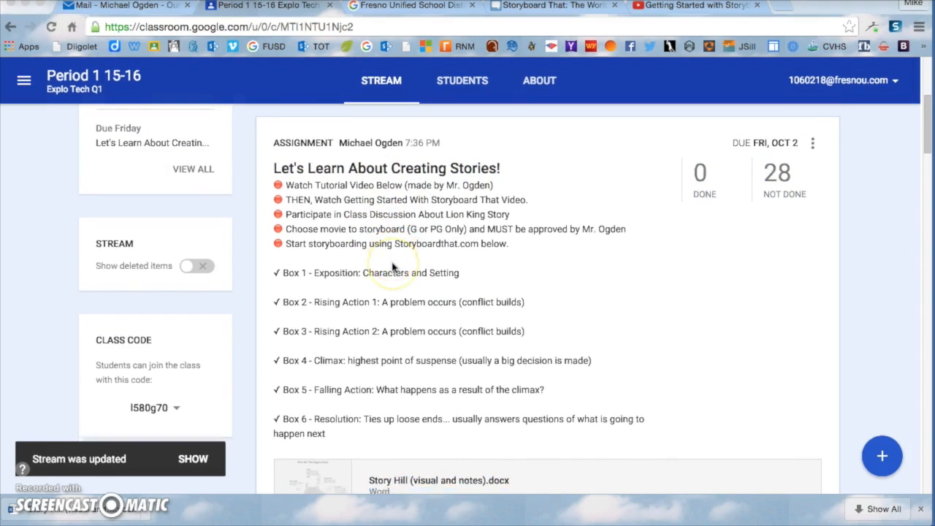
scroll("down", 3)
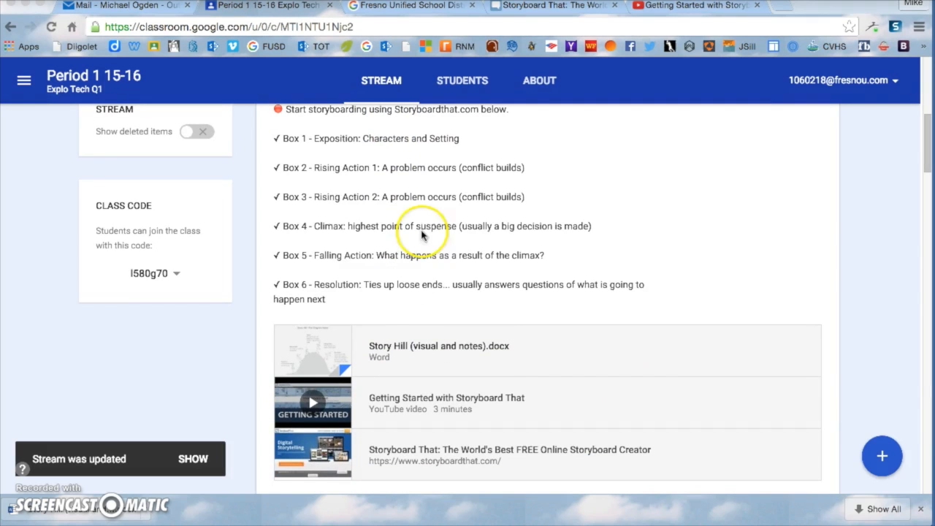
mouse_move(401, 269)
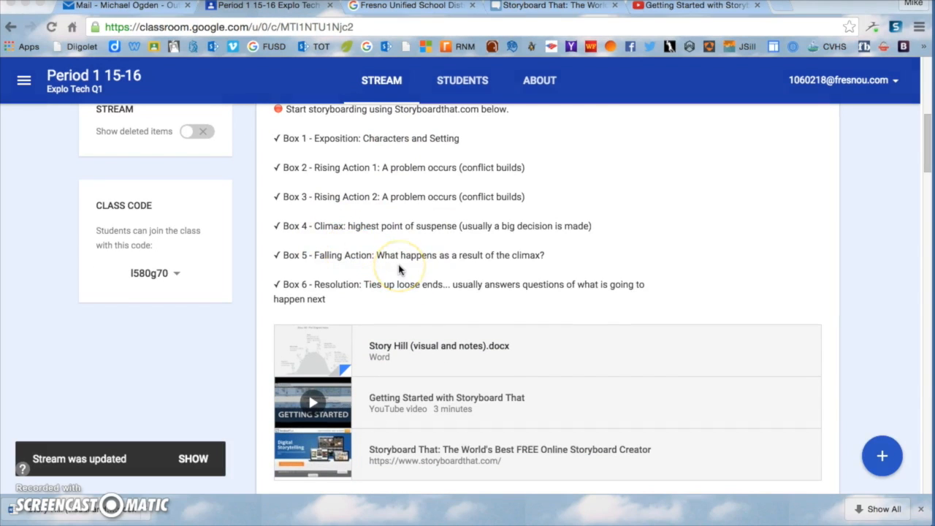
mouse_move(422, 415)
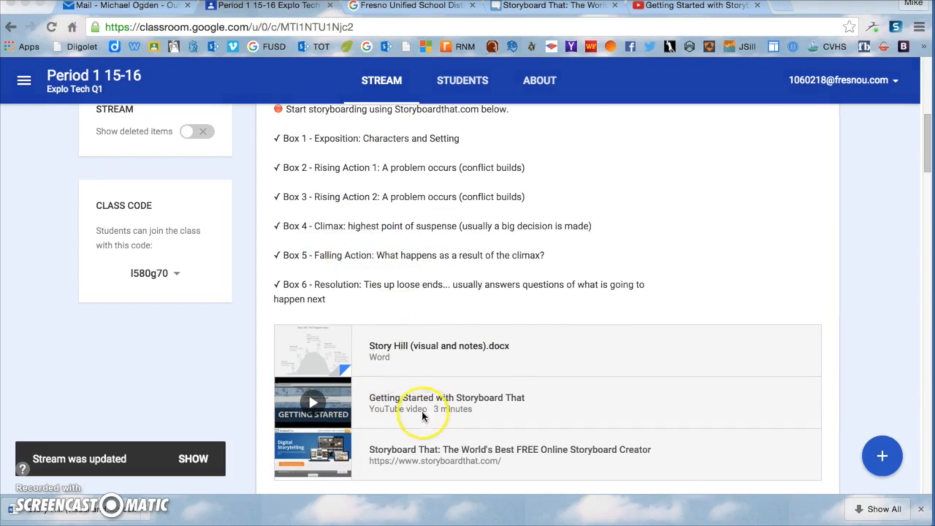
mouse_move(537, 407)
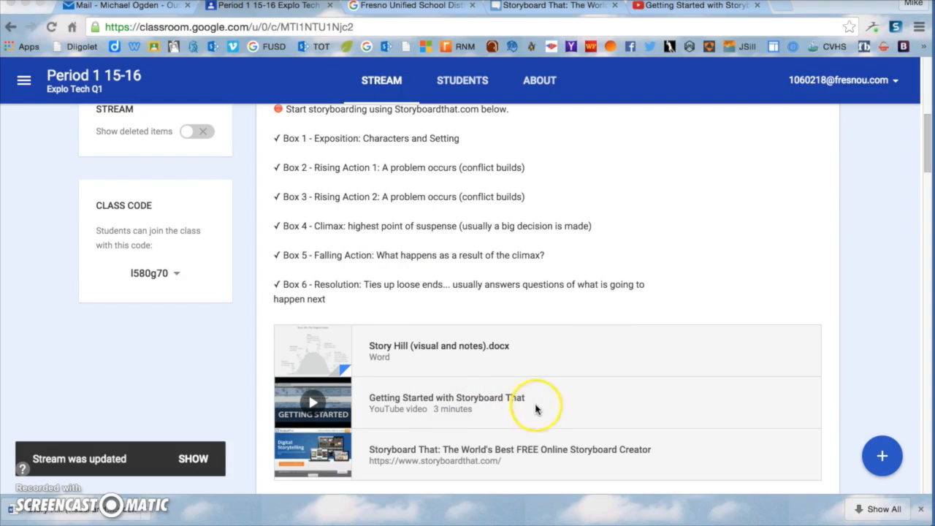
mouse_move(379, 358)
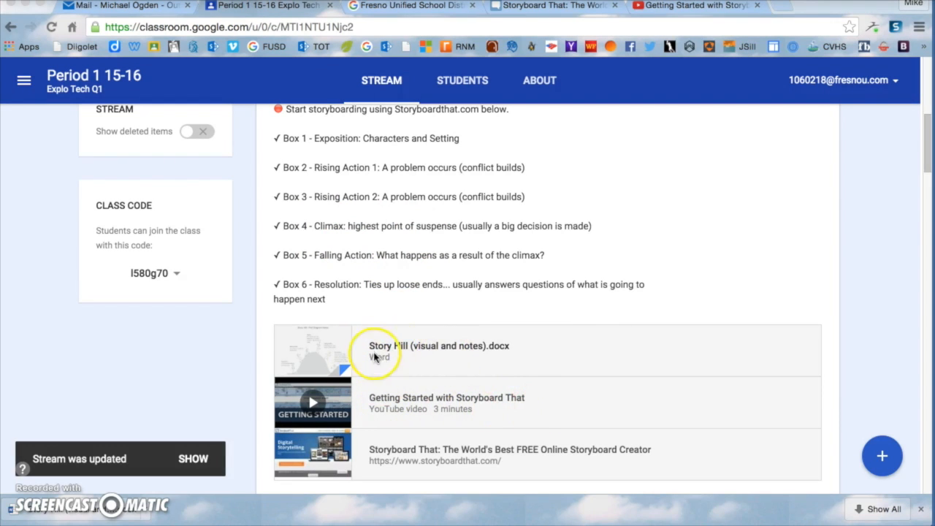
mouse_move(343, 366)
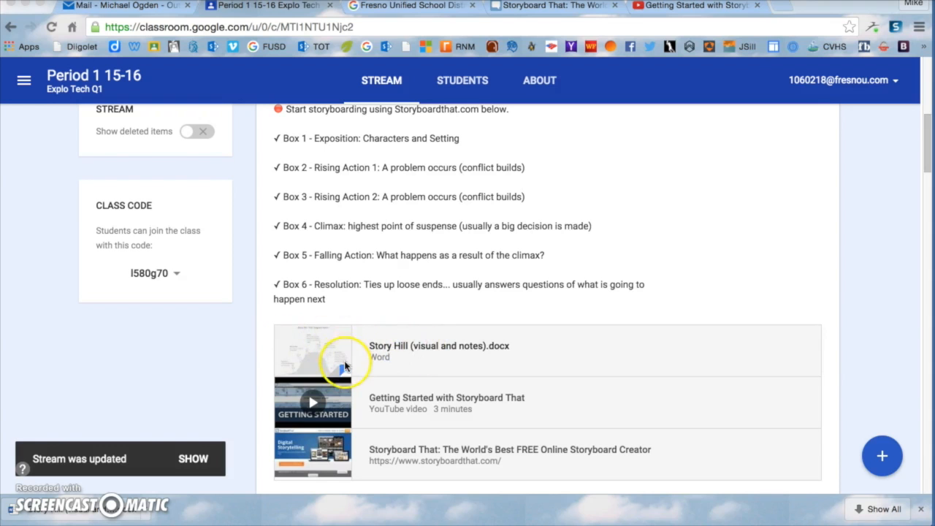
scroll("down", 3)
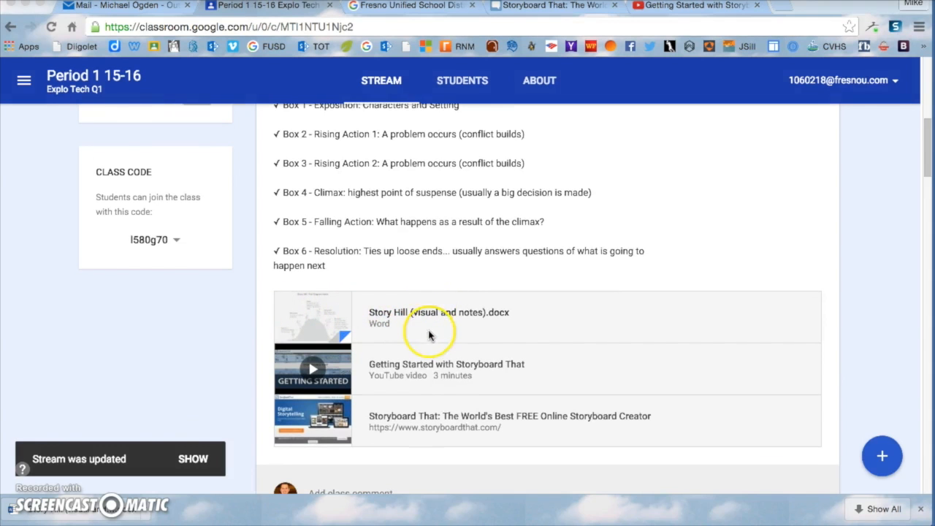
mouse_move(436, 416)
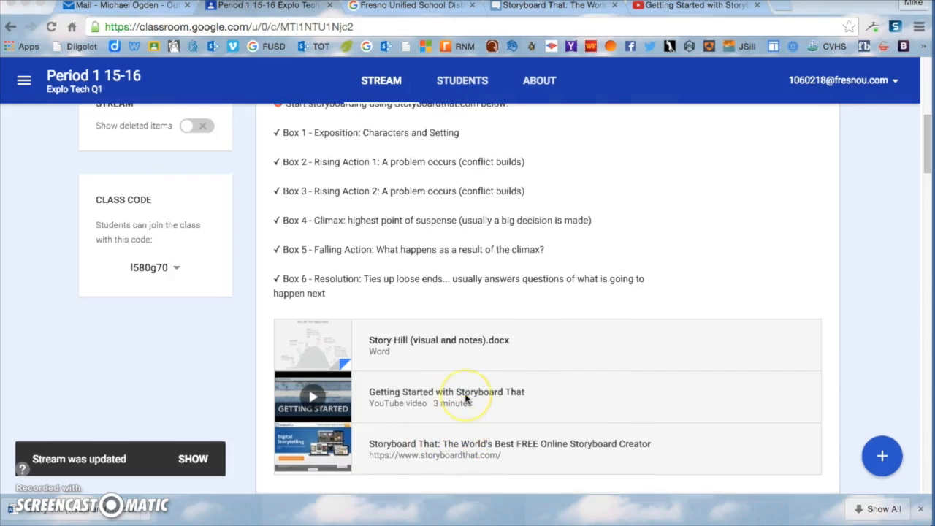
scroll("down", 3)
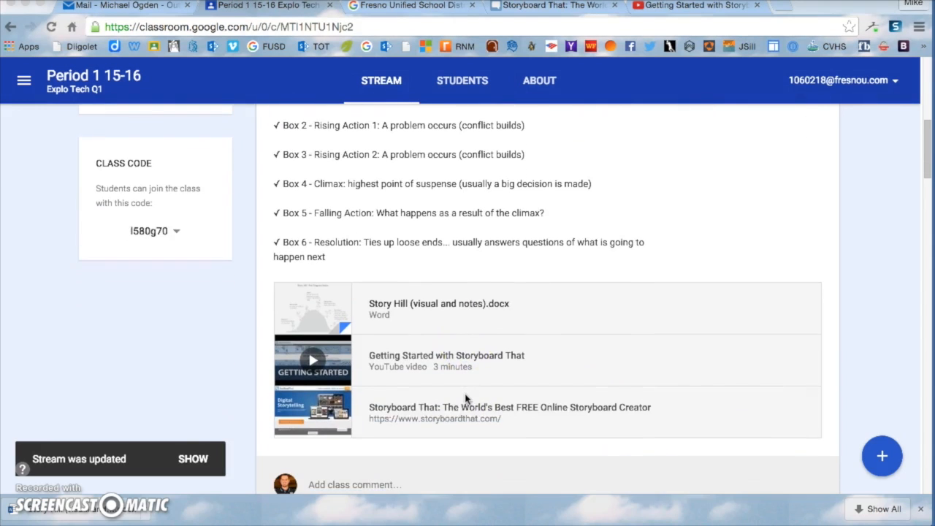
mouse_move(436, 409)
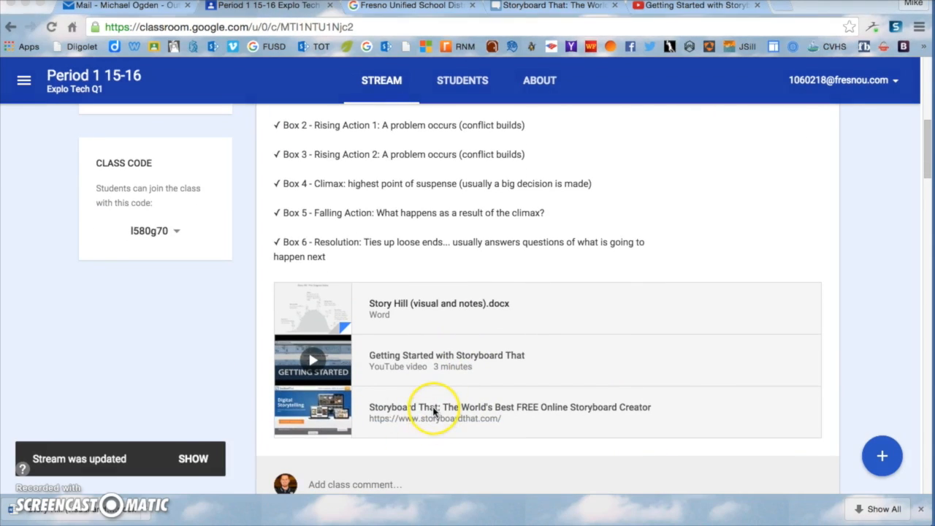
mouse_move(378, 415)
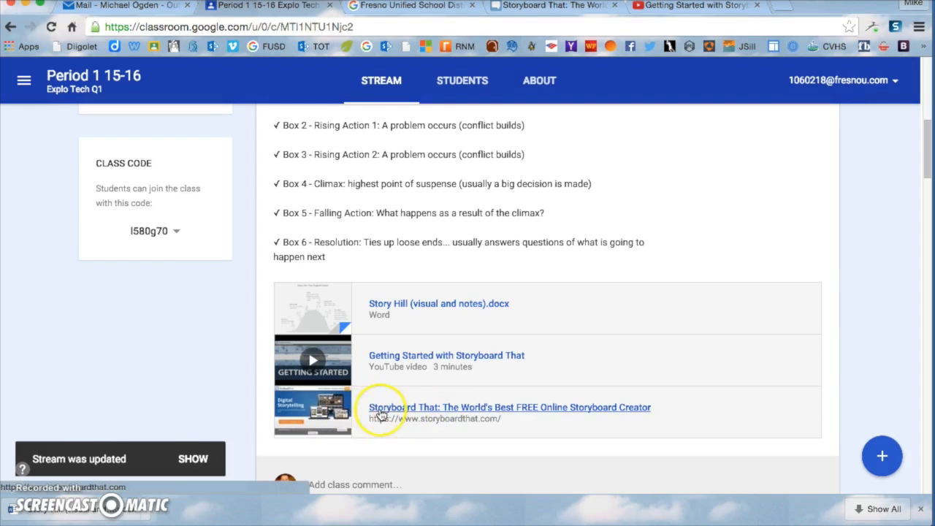
left_click(508, 406)
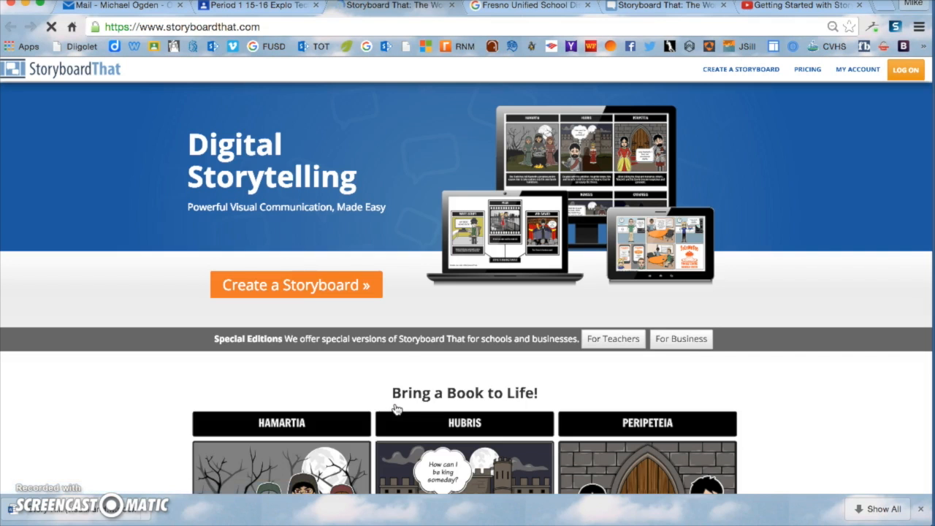
mouse_move(739, 69)
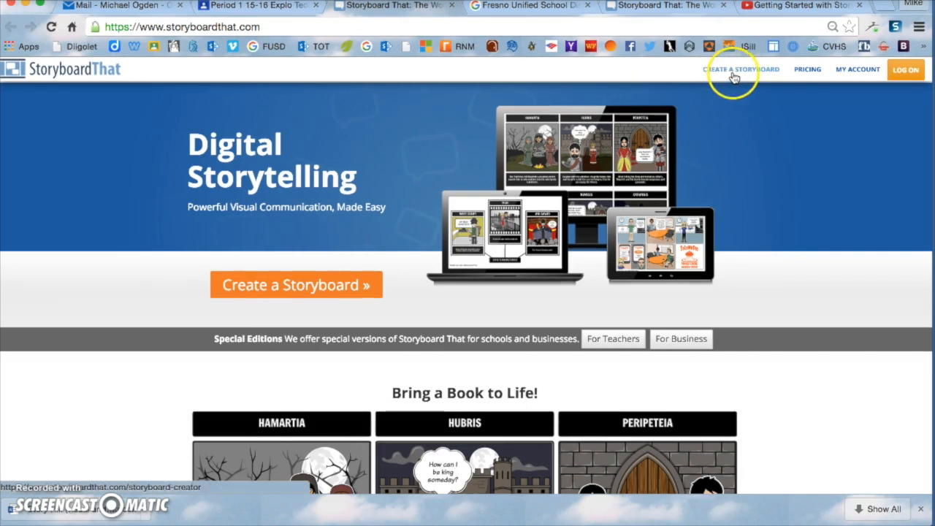
mouse_move(859, 69)
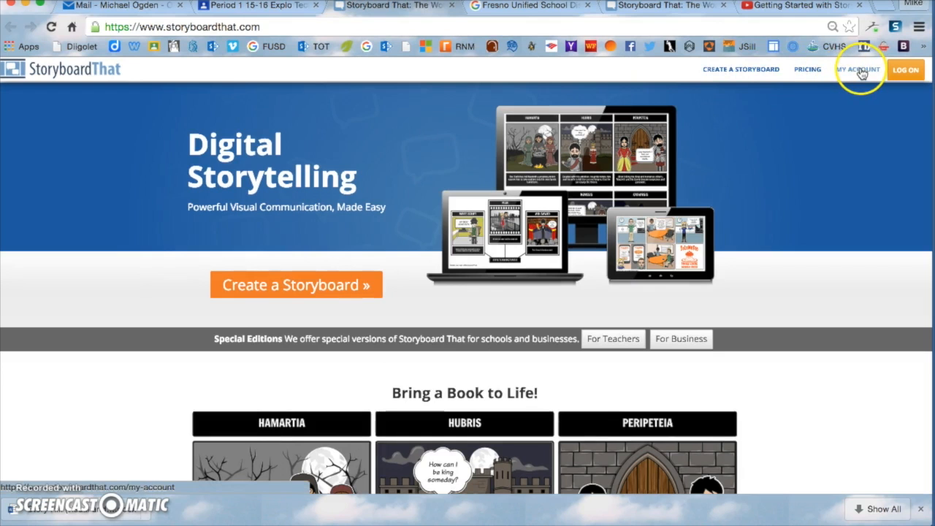
- Go to My Account and switch to the empty New User registration form
left_click(858, 70)
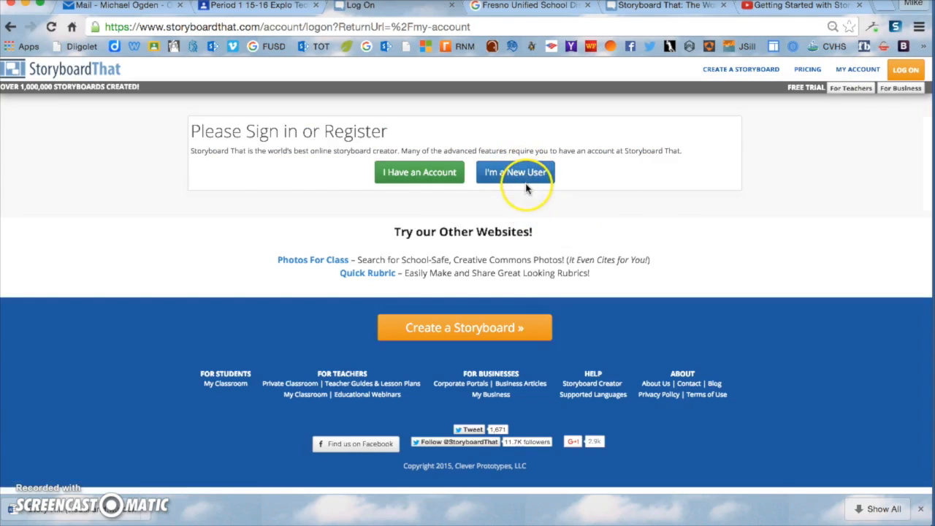
left_click(514, 172)
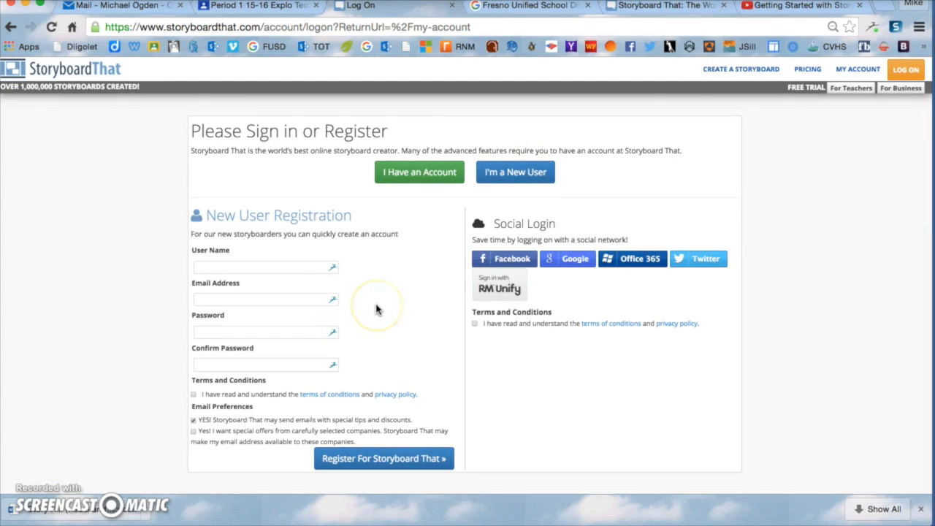
mouse_move(263, 271)
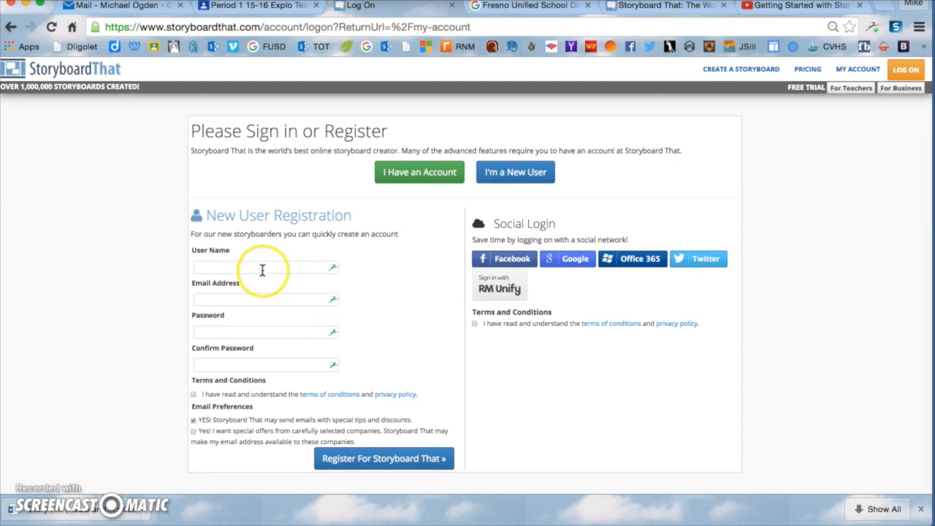
left_click(266, 266)
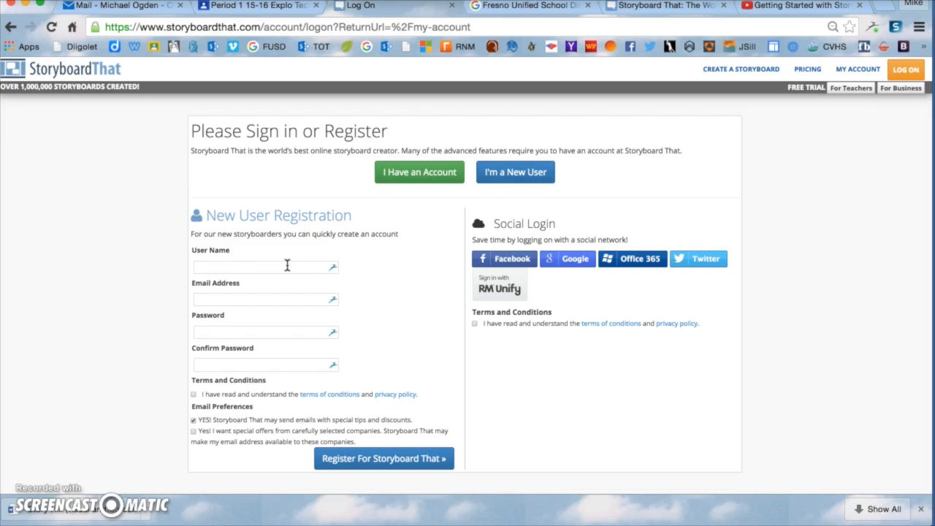
left_click(266, 266)
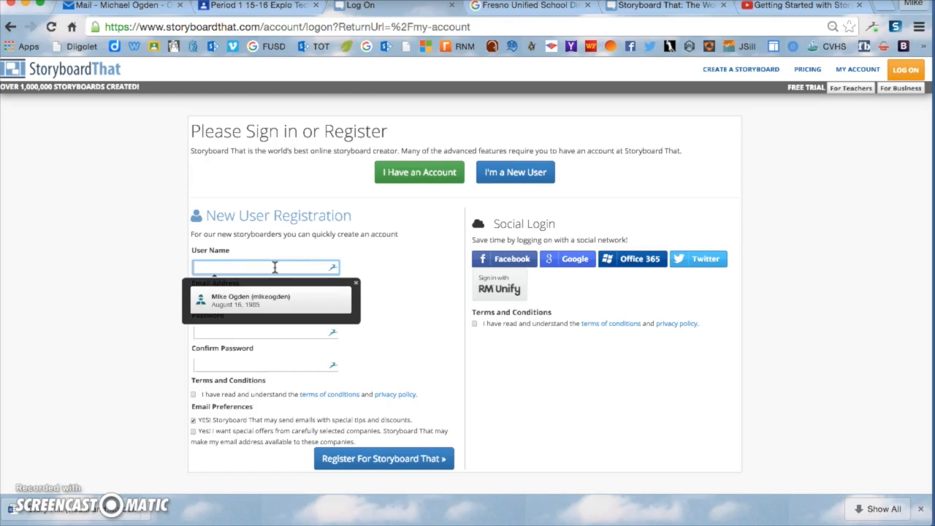
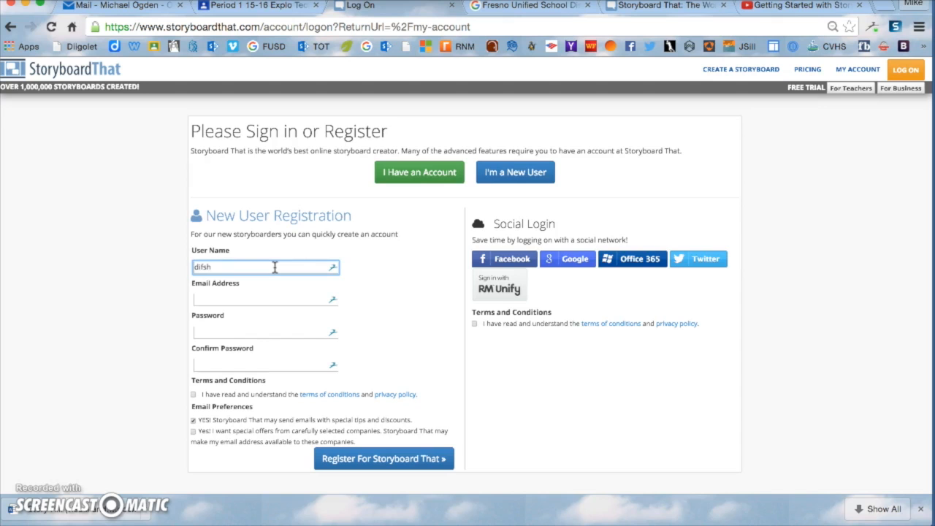
mouse_move(284, 292)
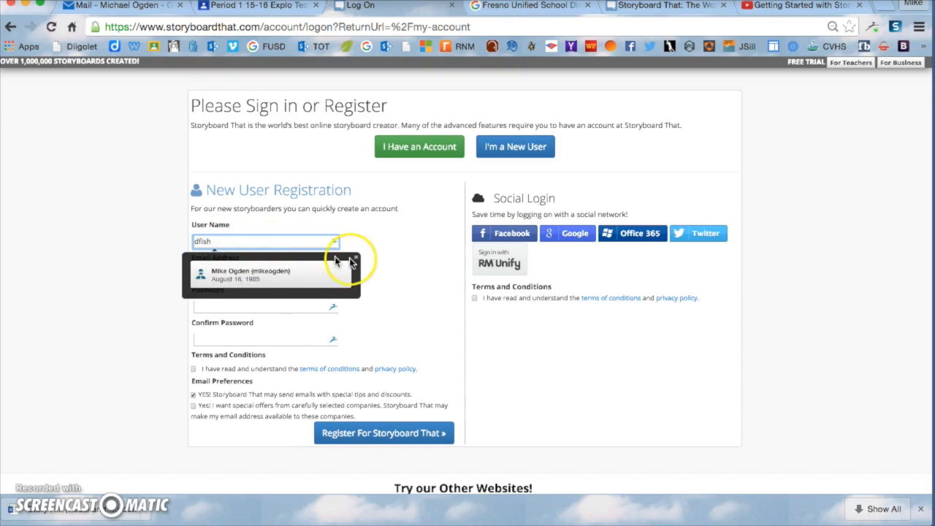
left_click(263, 275)
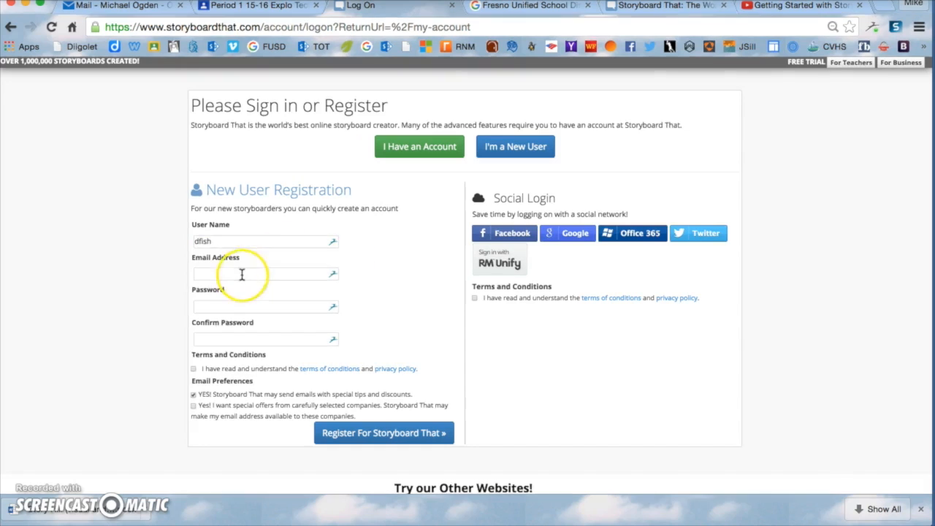
left_click(265, 274)
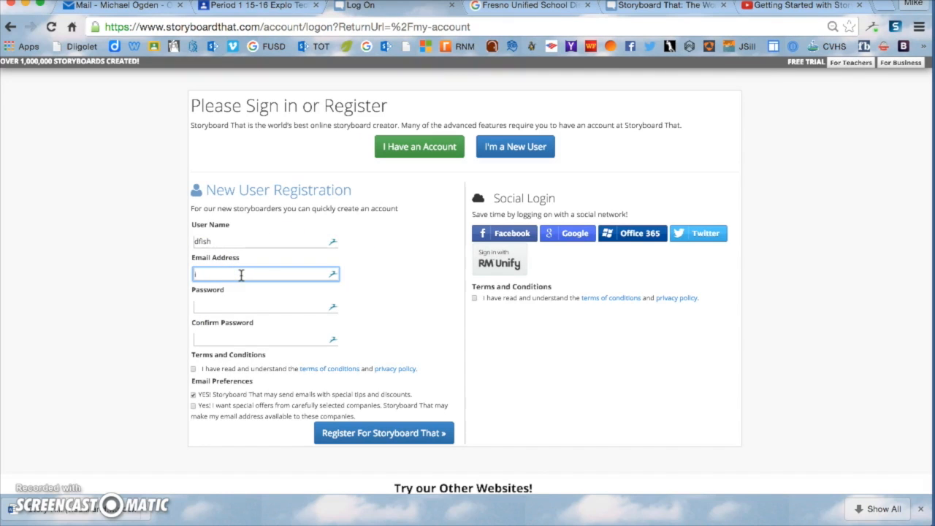
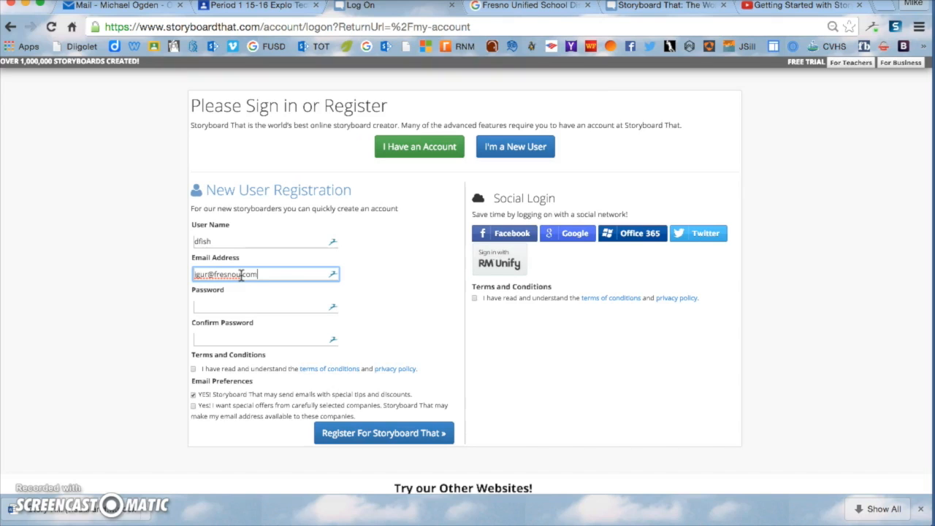
key("ctrl+a")
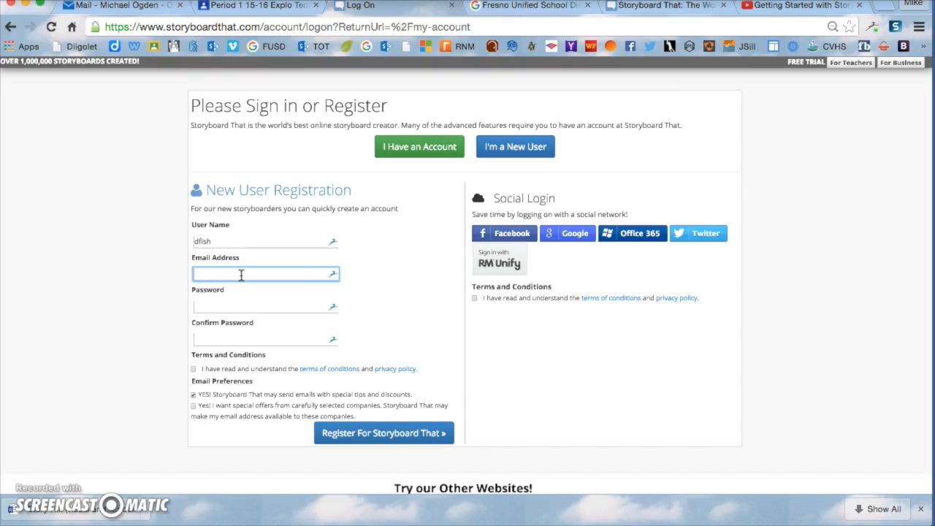
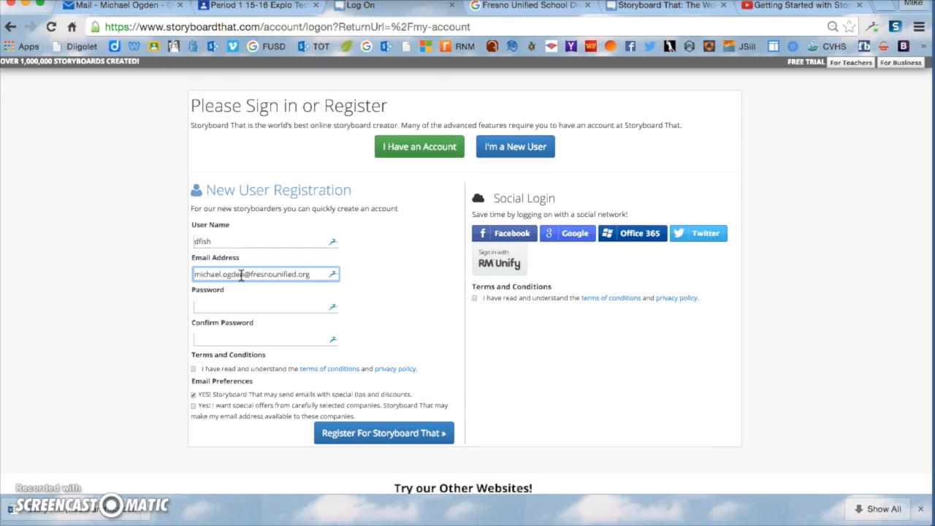
- Fill the password, agree to the terms and submit Register For Storyboard That
left_click(266, 307)
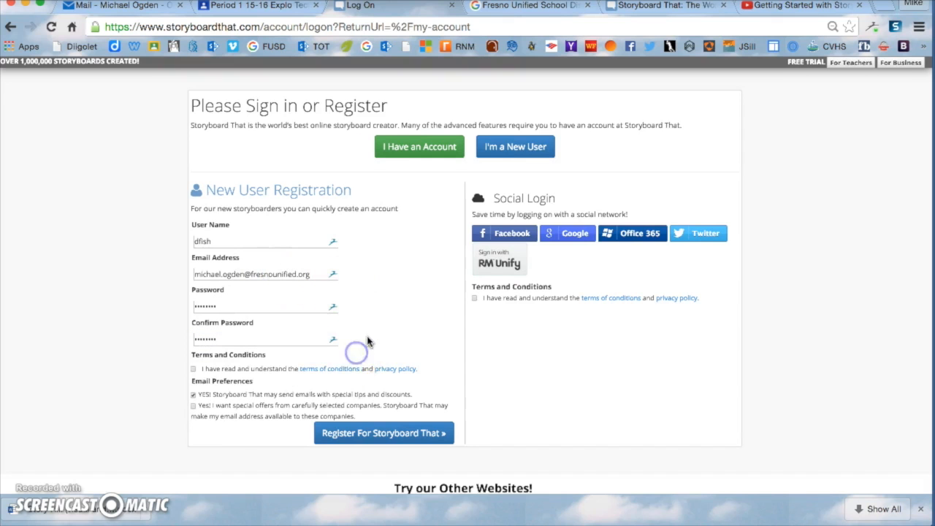
scroll("down", 3)
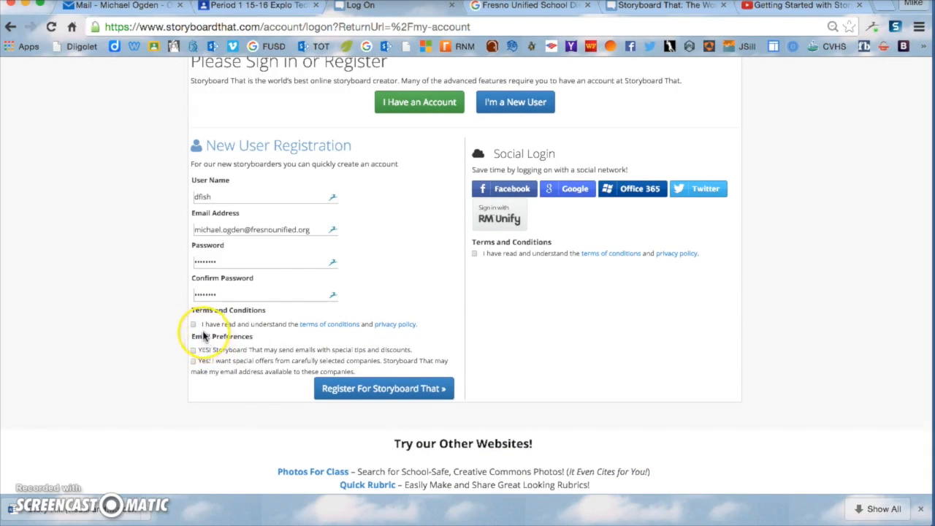
left_click(193, 325)
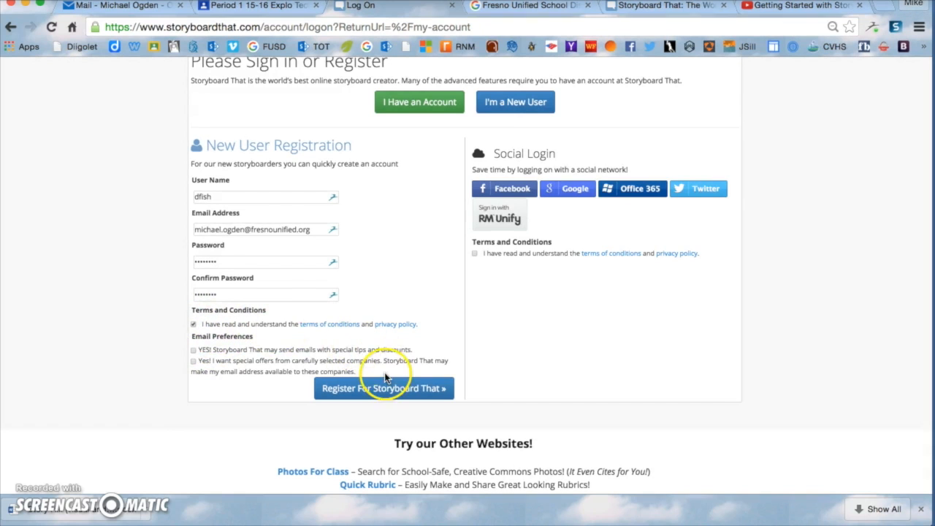
left_click(383, 388)
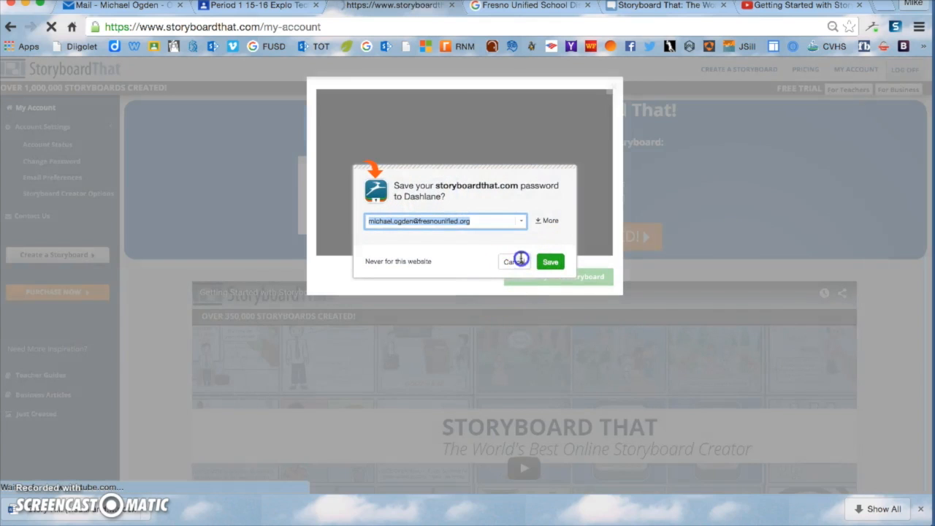
- Decline the Dashlane password prompt, close the Getting Started video and start a new storyboard
left_click(514, 262)
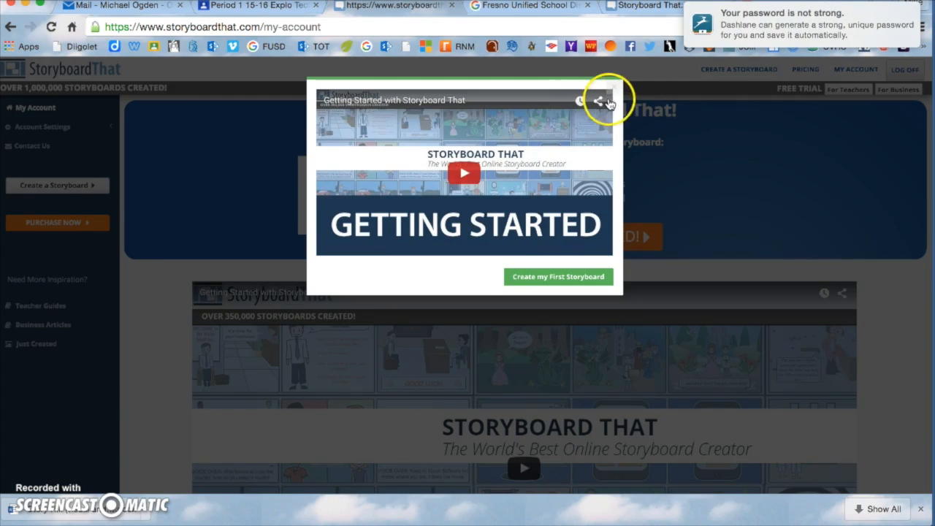
left_click(611, 99)
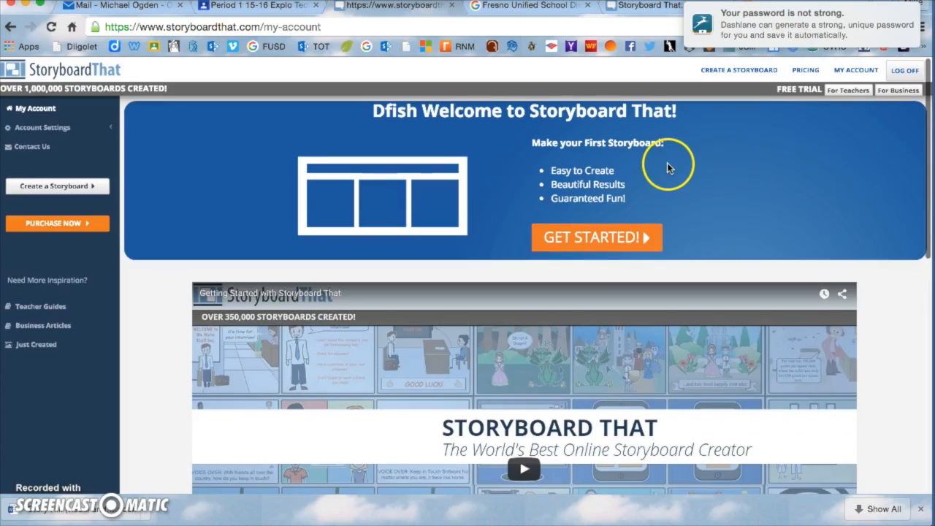
mouse_move(611, 217)
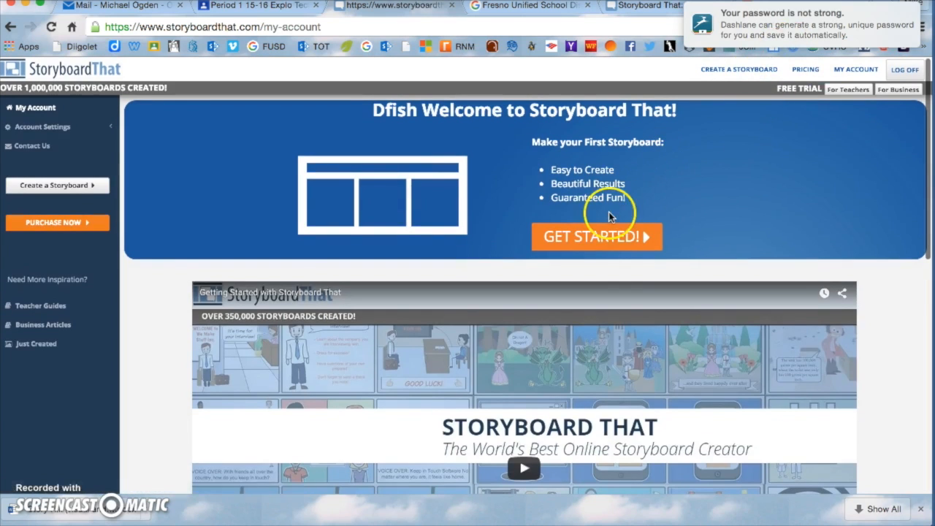
mouse_move(757, 51)
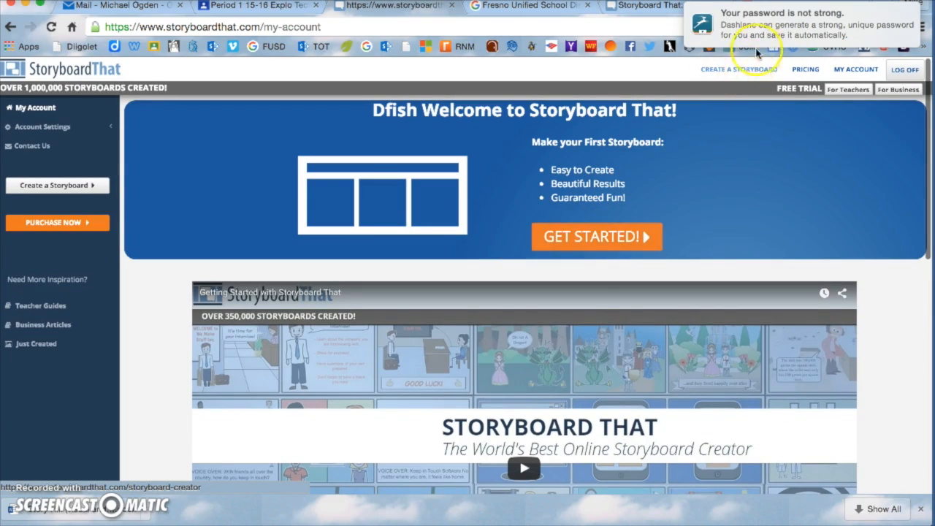
left_click(57, 184)
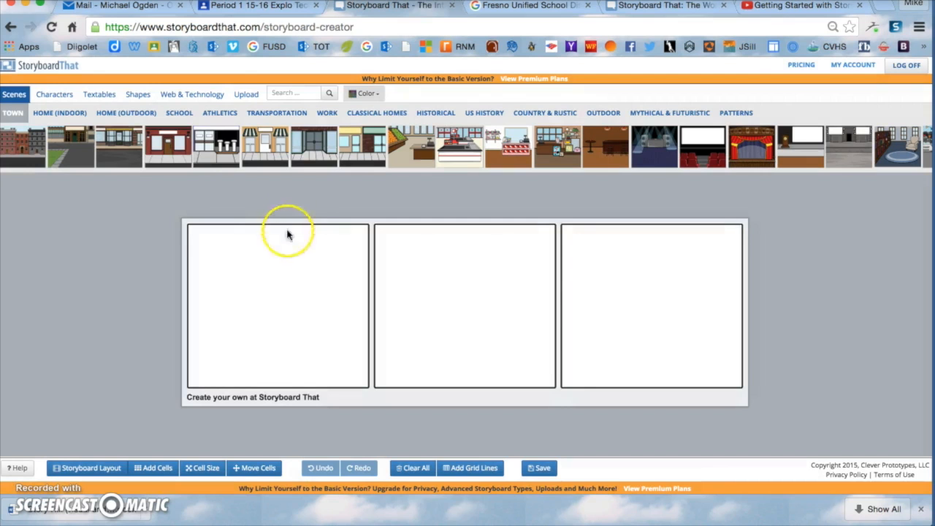
mouse_move(327, 260)
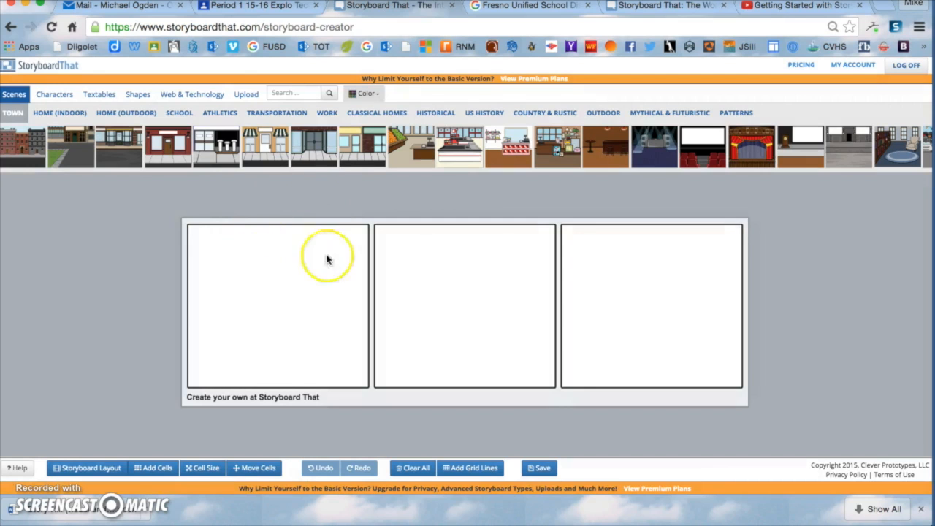
mouse_move(242, 222)
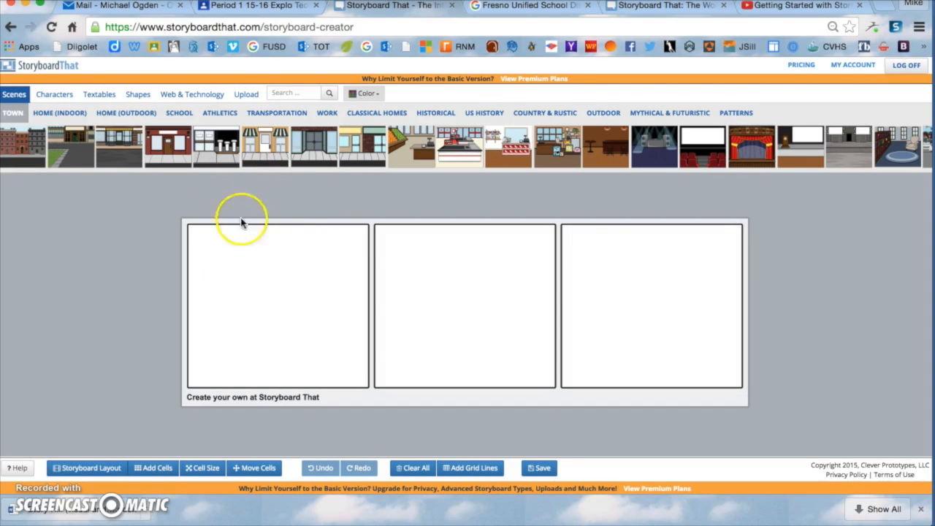
mouse_move(237, 301)
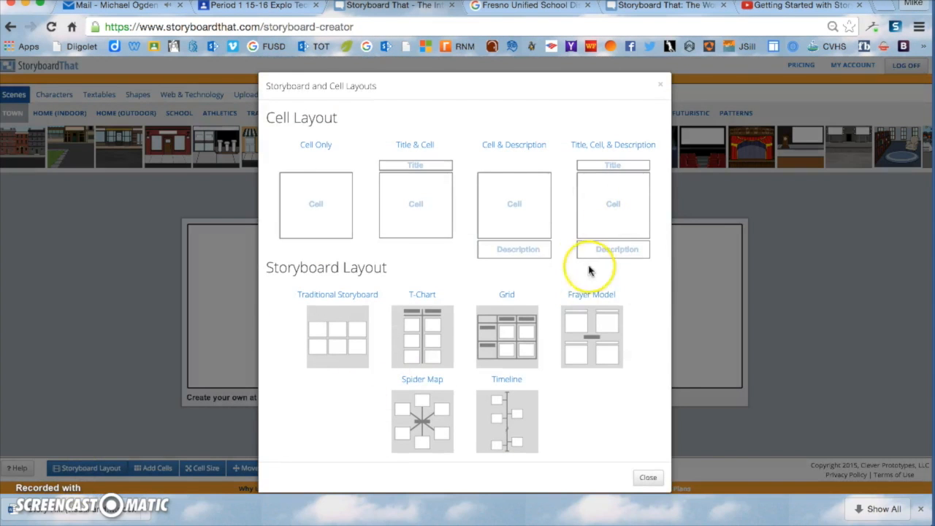
- Choose the Title, Cell & Description layout and resize the storyboard to a 3x2 grid
left_click(614, 204)
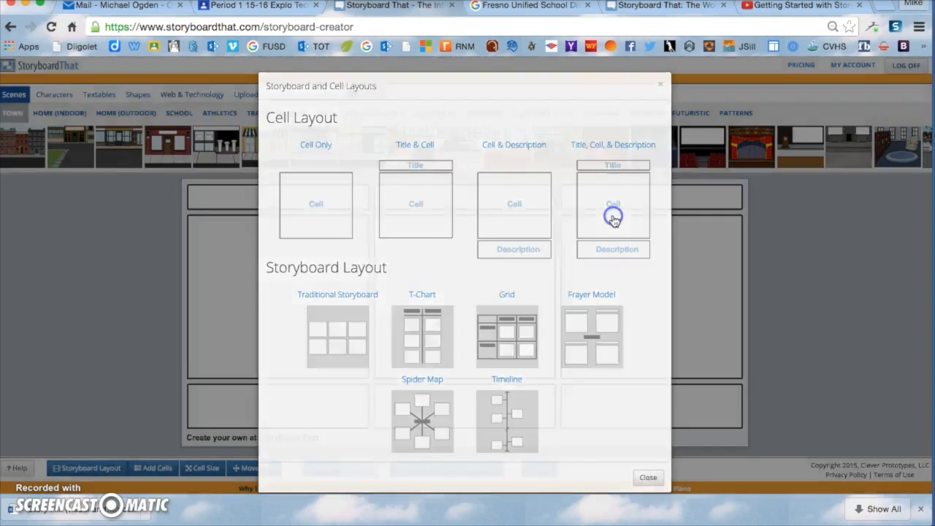
left_click(614, 212)
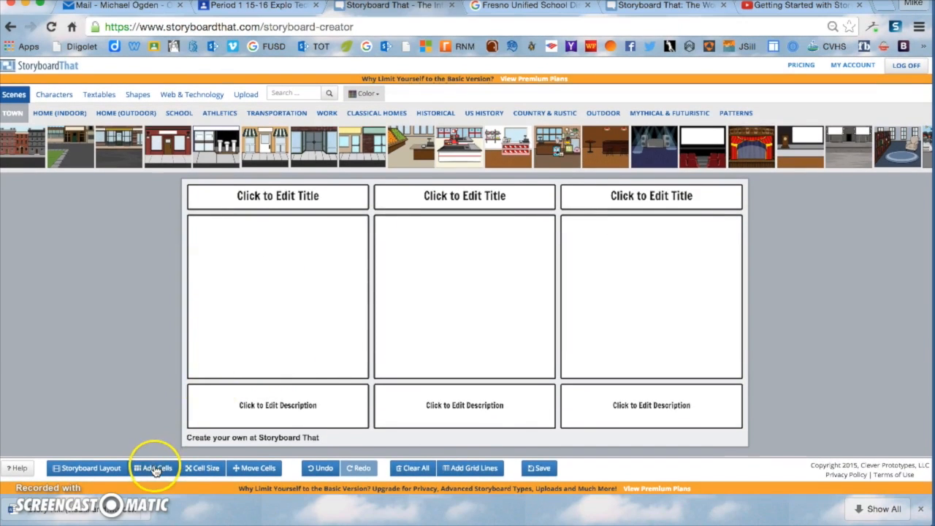
left_click(154, 468)
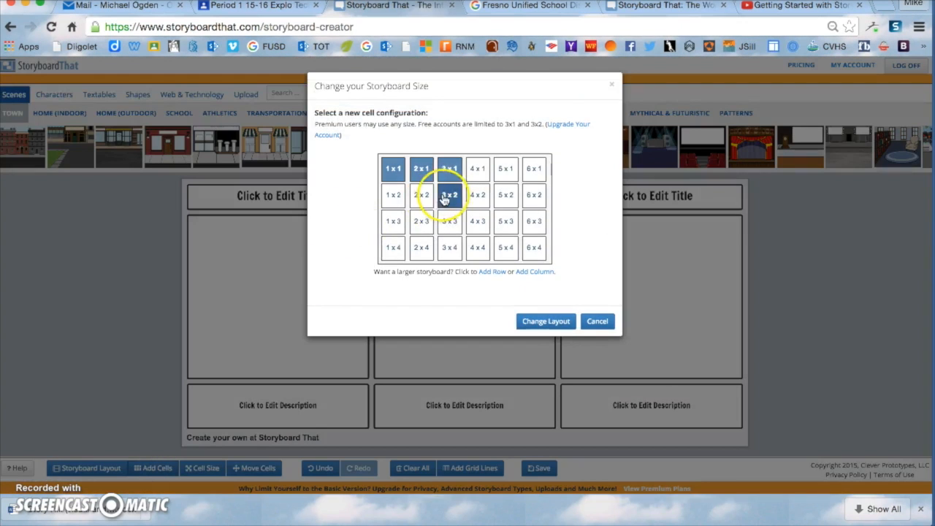
left_click(450, 194)
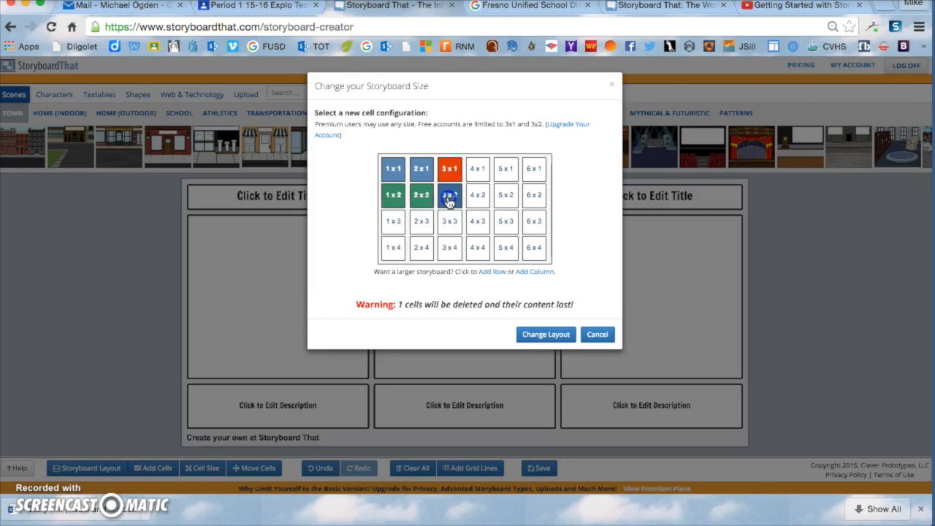
left_click(450, 195)
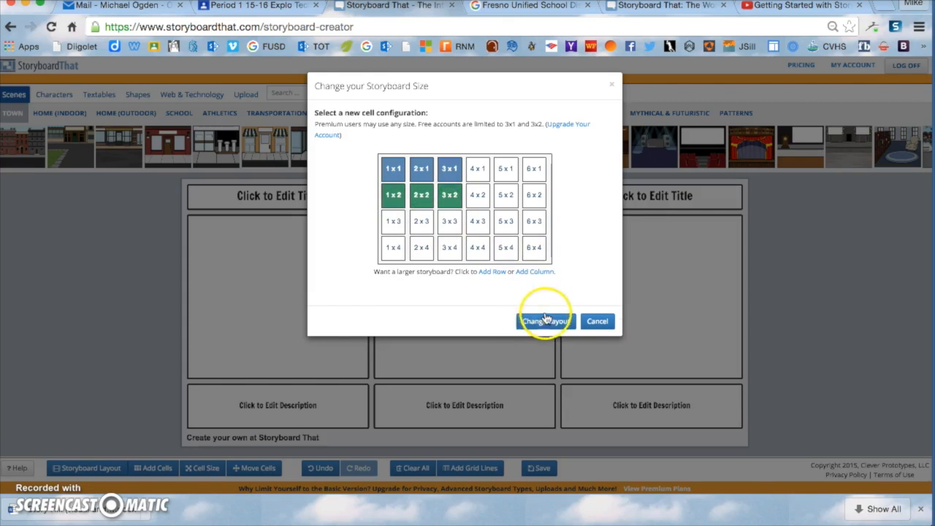
left_click(545, 322)
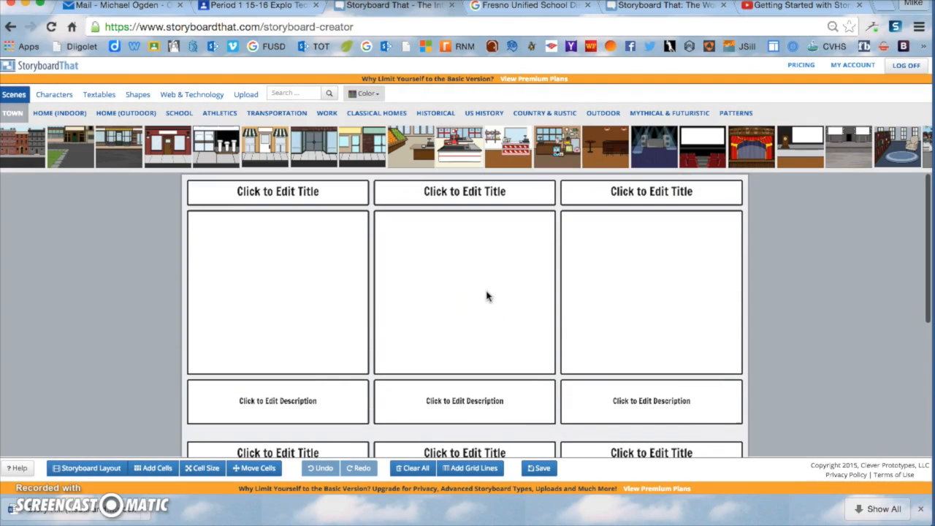
mouse_move(509, 212)
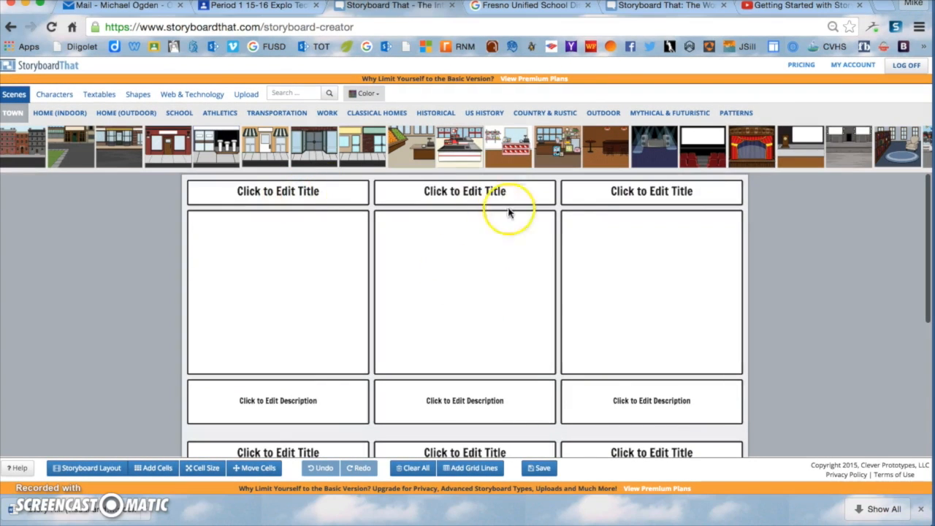
mouse_move(591, 293)
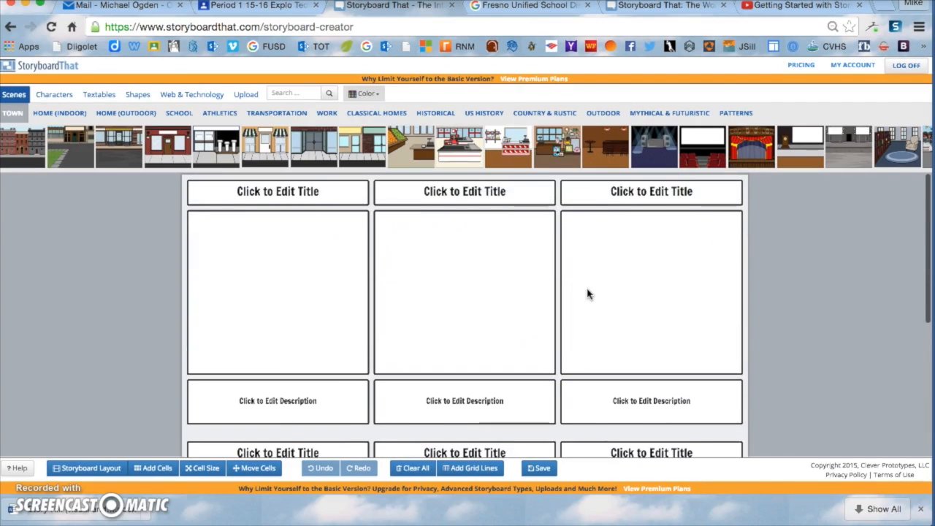
left_click(261, 6)
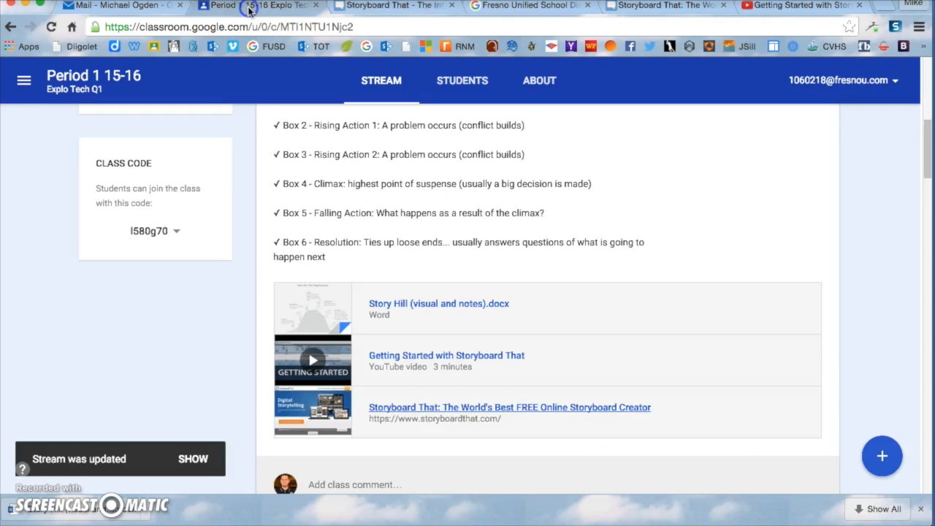
scroll("up", 3)
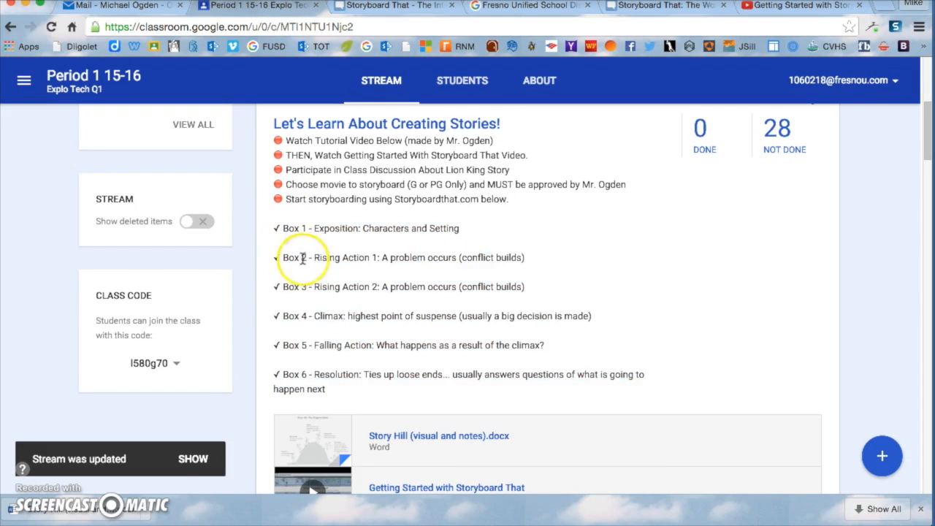
mouse_move(302, 184)
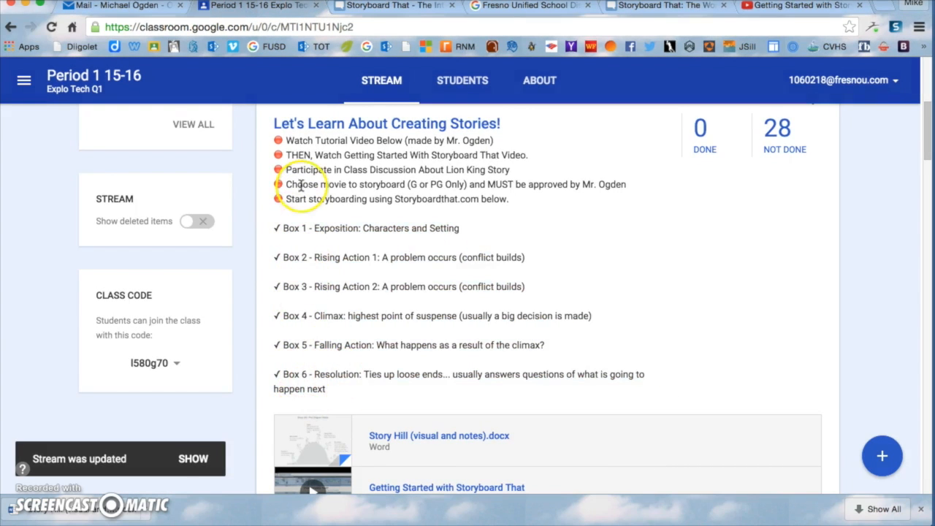
mouse_move(383, 225)
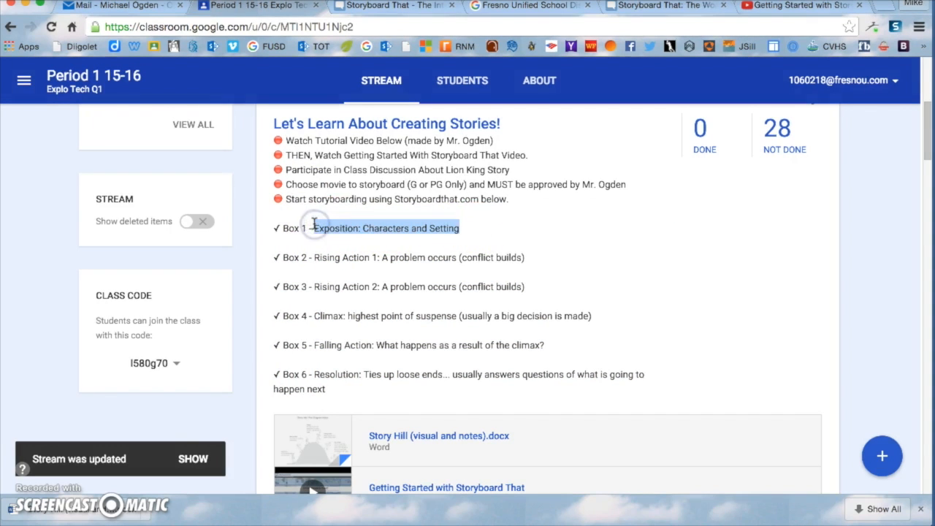
mouse_move(310, 123)
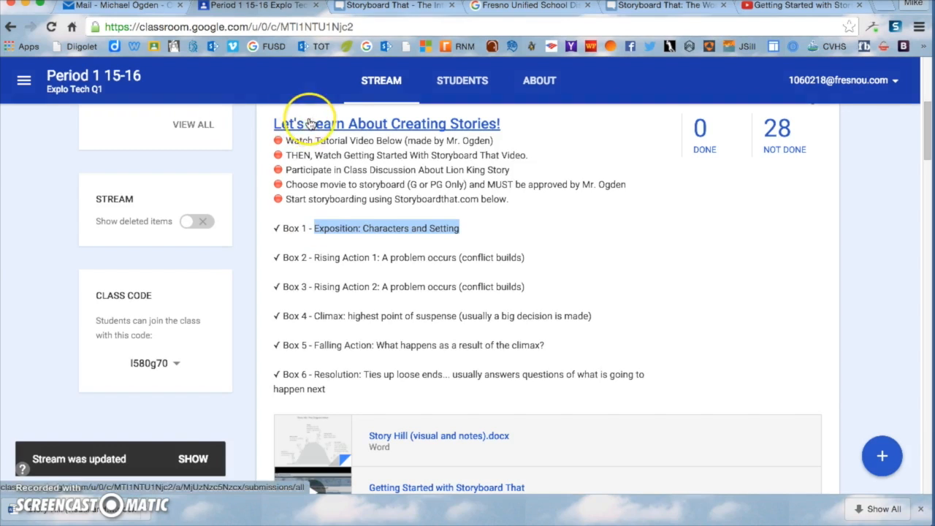
mouse_move(375, 233)
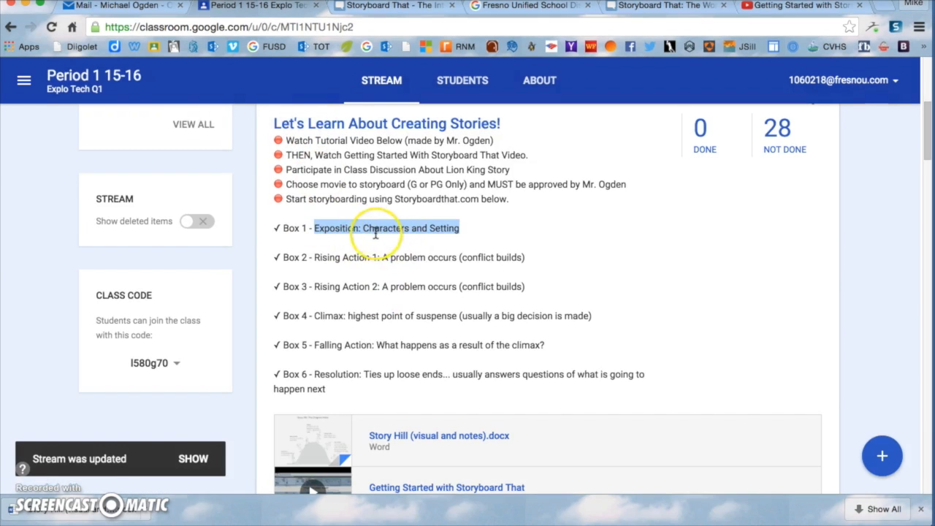
mouse_move(380, 41)
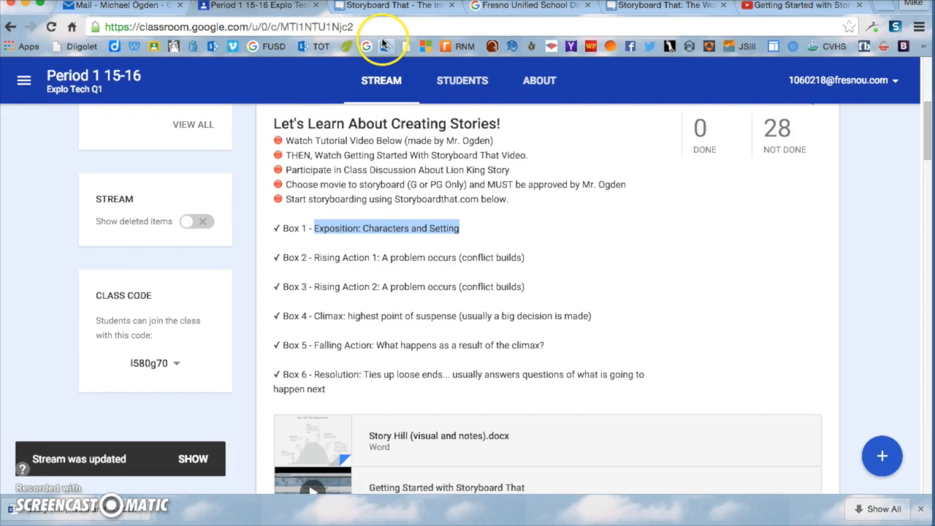
left_click(393, 6)
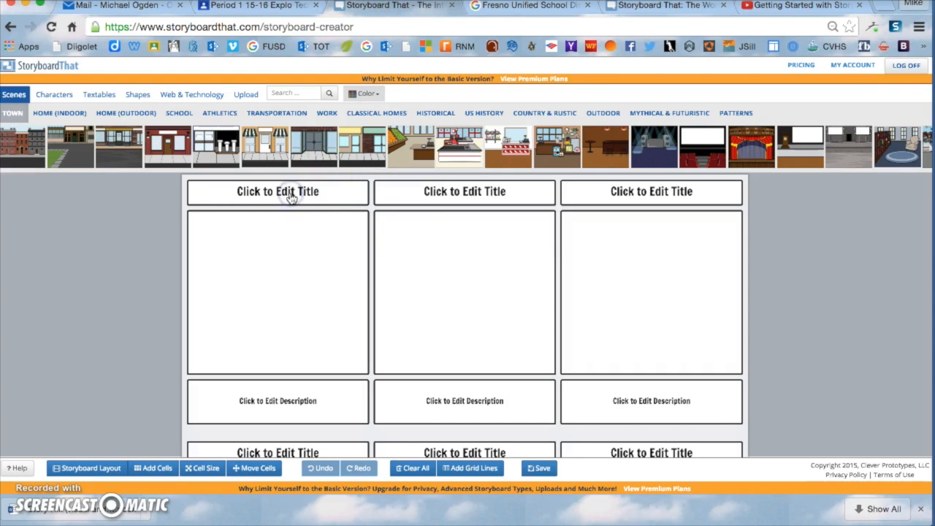
- Title the first cell 'Exposition: Characters and Setting'
left_click(465, 190)
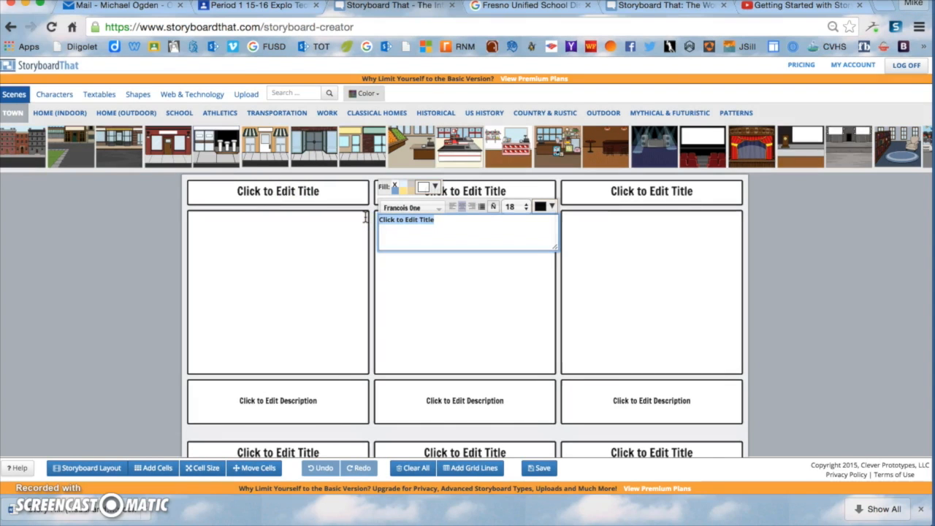
type("Exposition: Characters and Setting")
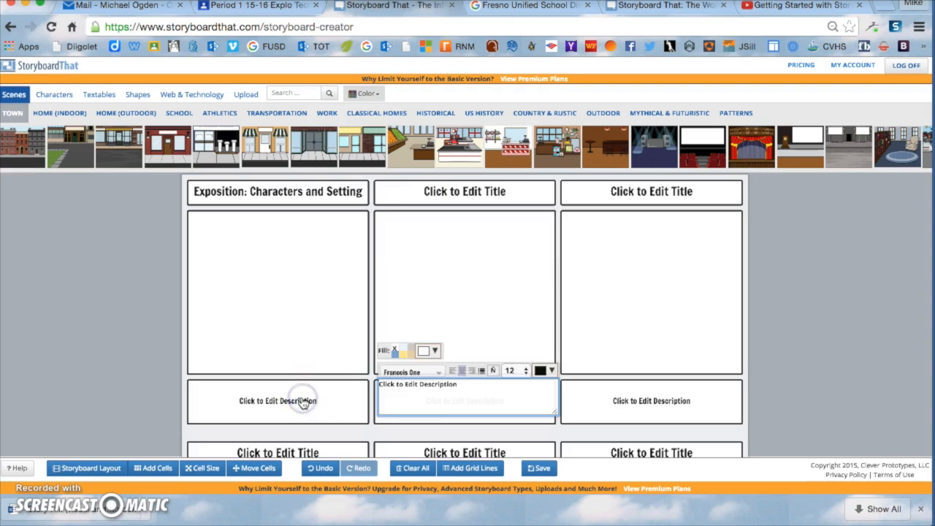
left_click(278, 401)
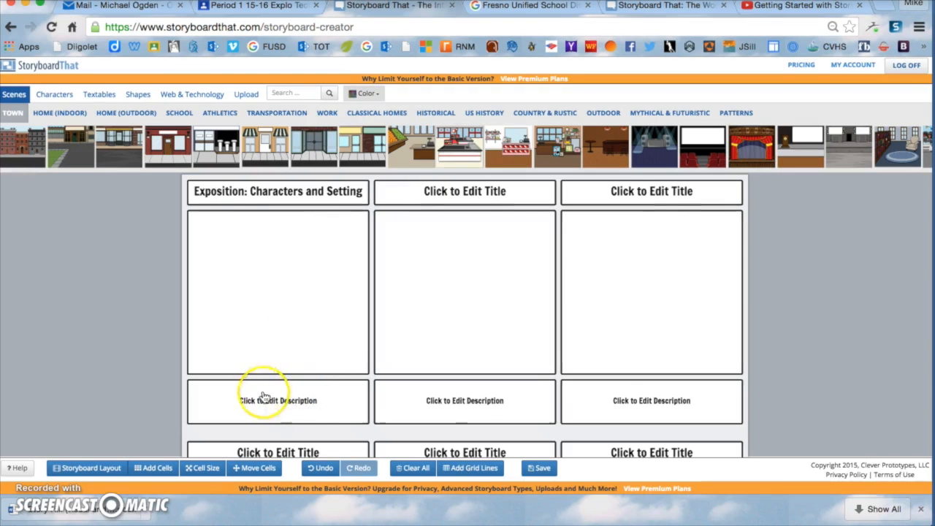
mouse_move(276, 403)
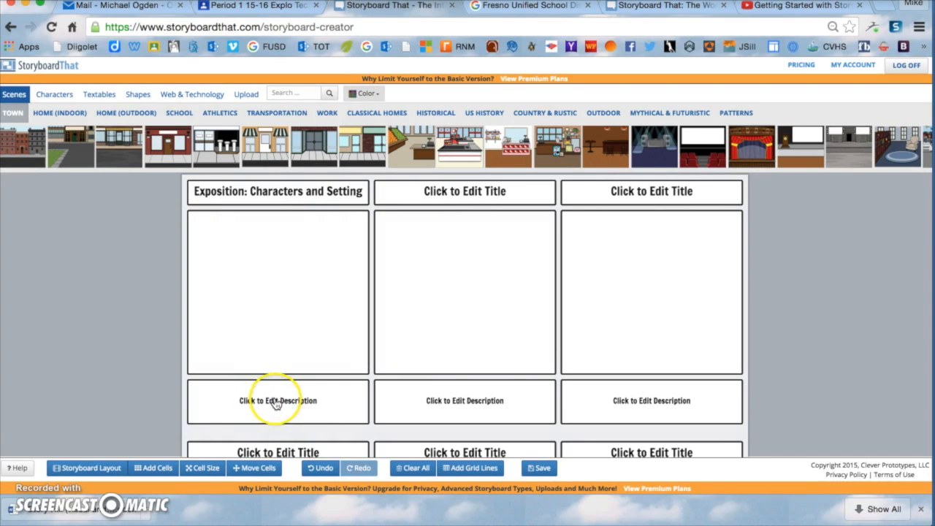
- Write the description 'You will write 2-3 complete sentences ... in your story'
left_click(465, 401)
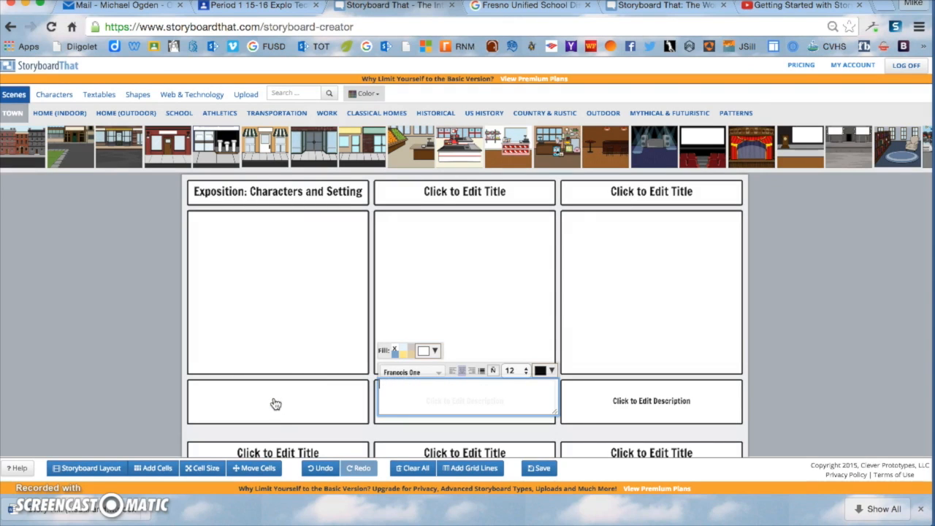
type("You will write")
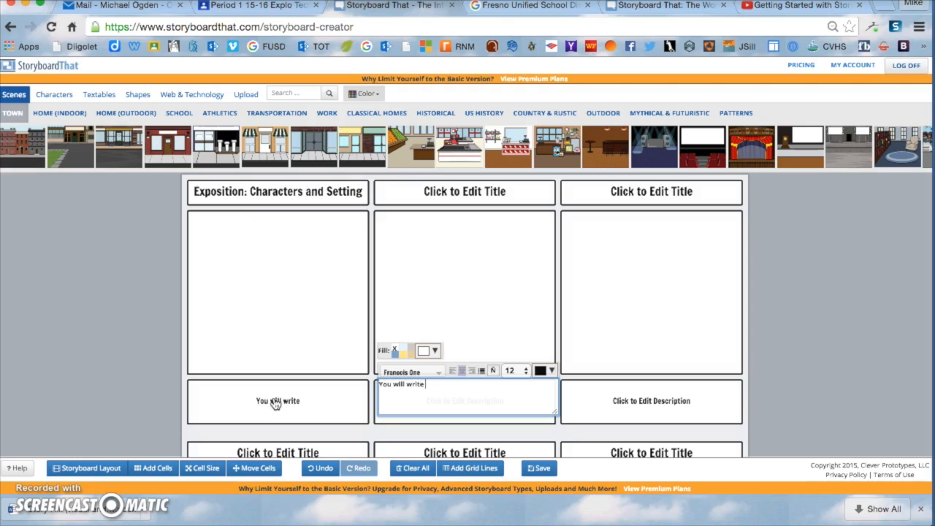
type("2-3 compl")
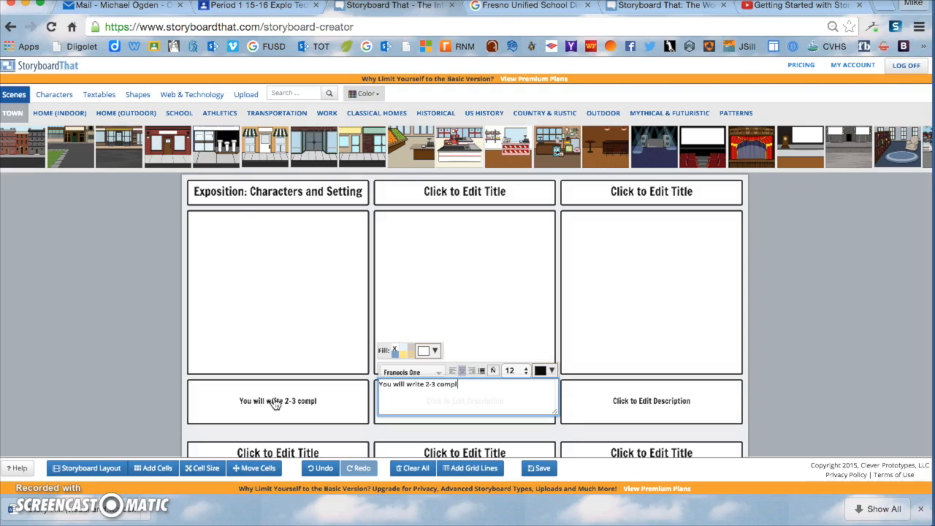
type("ete sen")
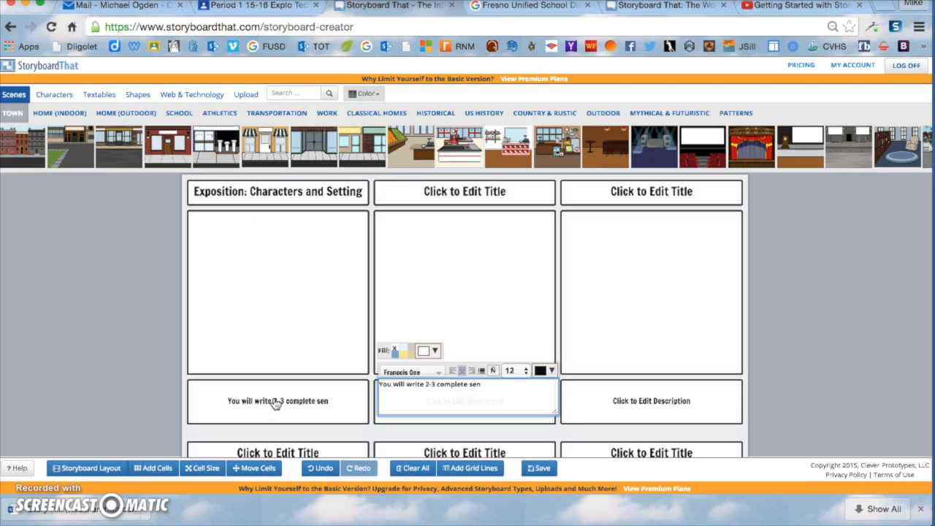
type("tences about what is going on")
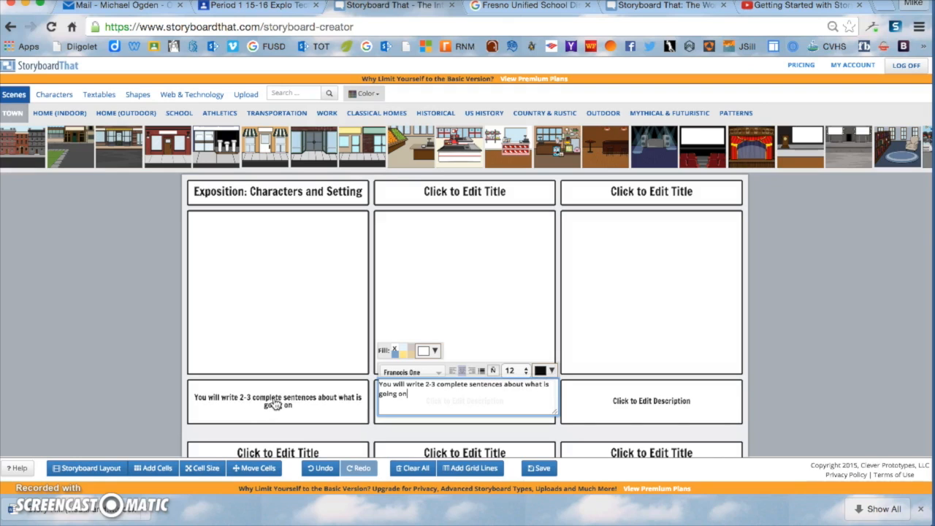
type("in your story.")
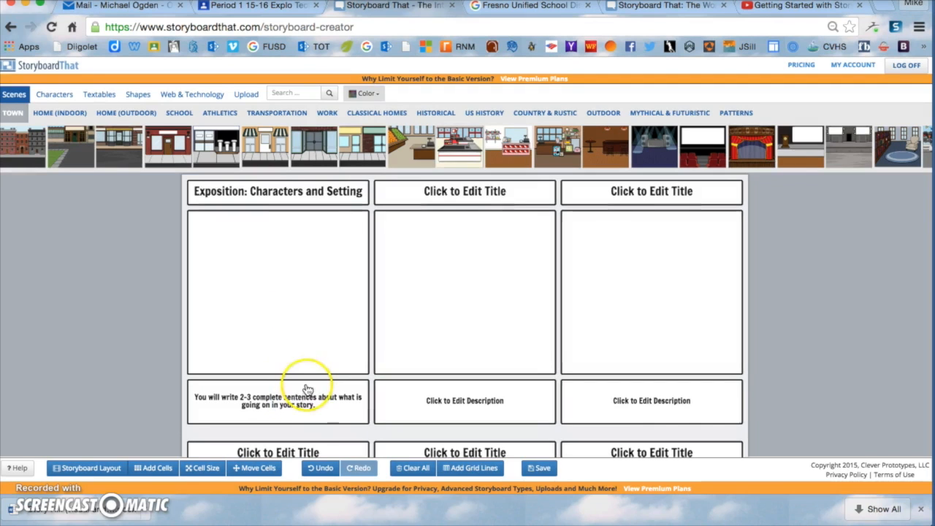
mouse_move(301, 245)
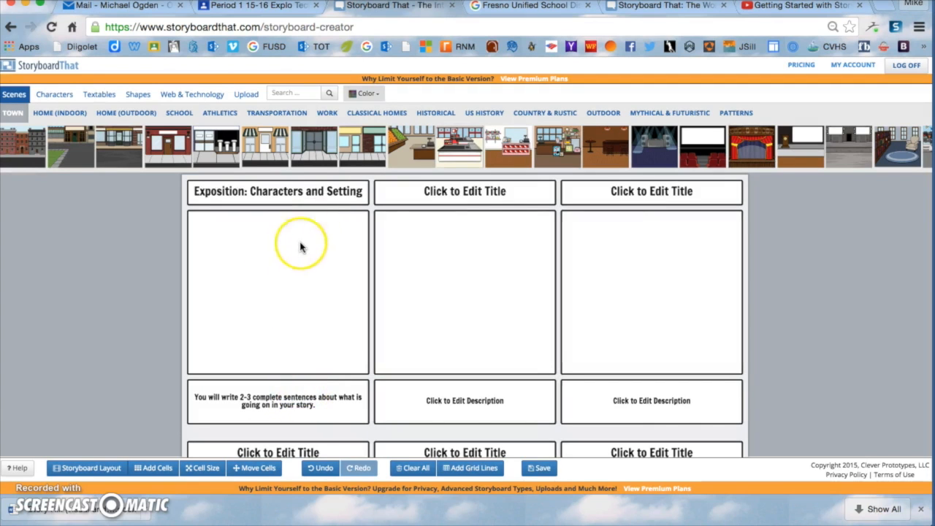
mouse_move(547, 167)
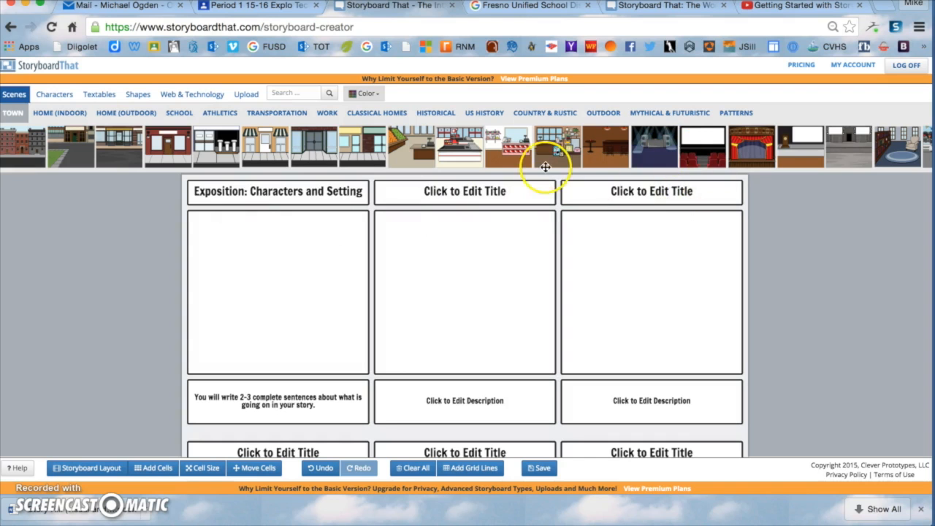
- Browse the Scenes categories to Outdoor and drop the savanna scene into the first cell
scroll("right", 3)
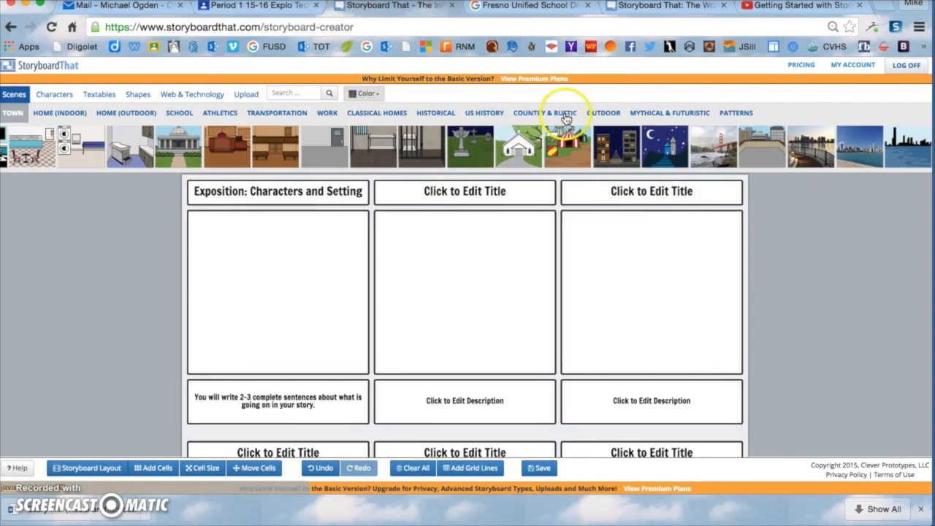
left_click(603, 112)
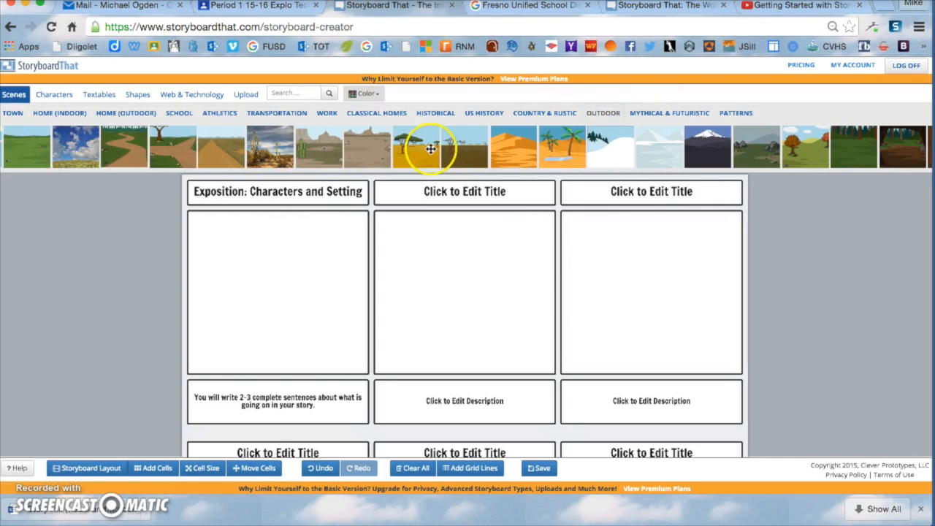
scroll("right", 3)
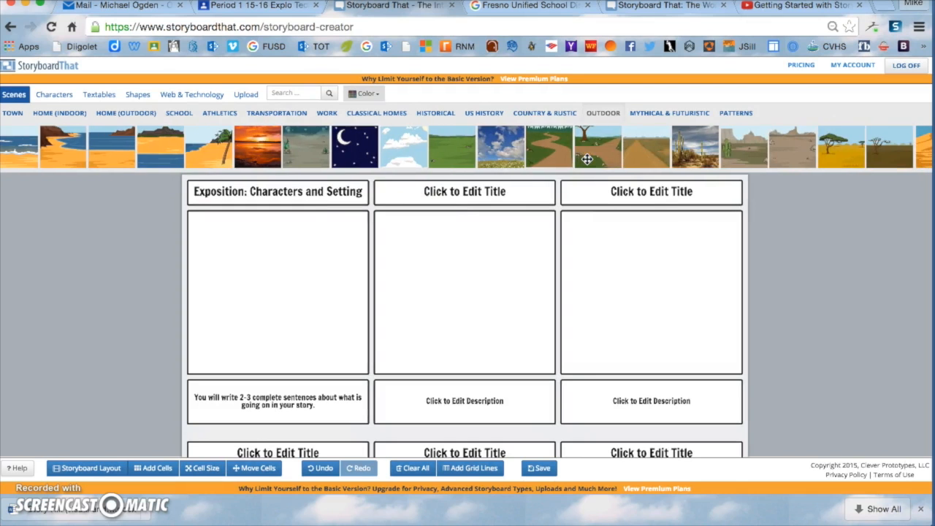
mouse_move(275, 154)
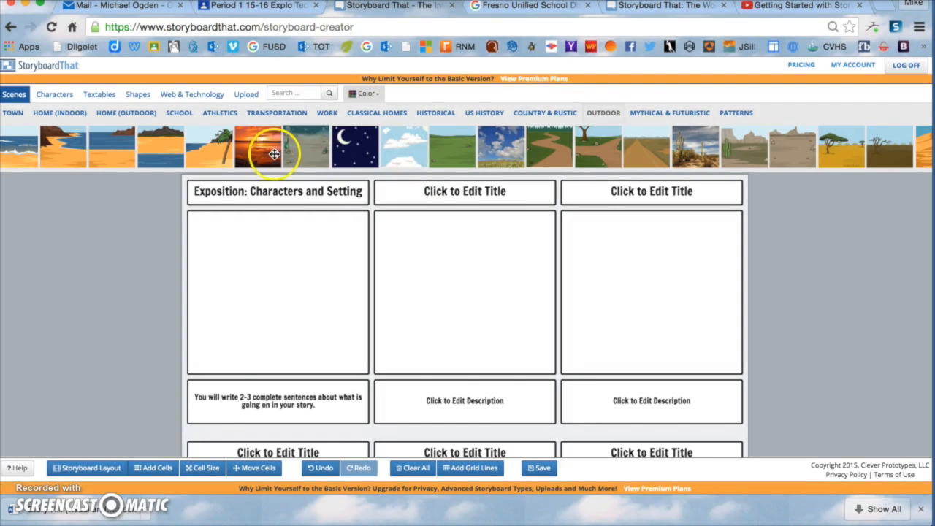
scroll("right", 3)
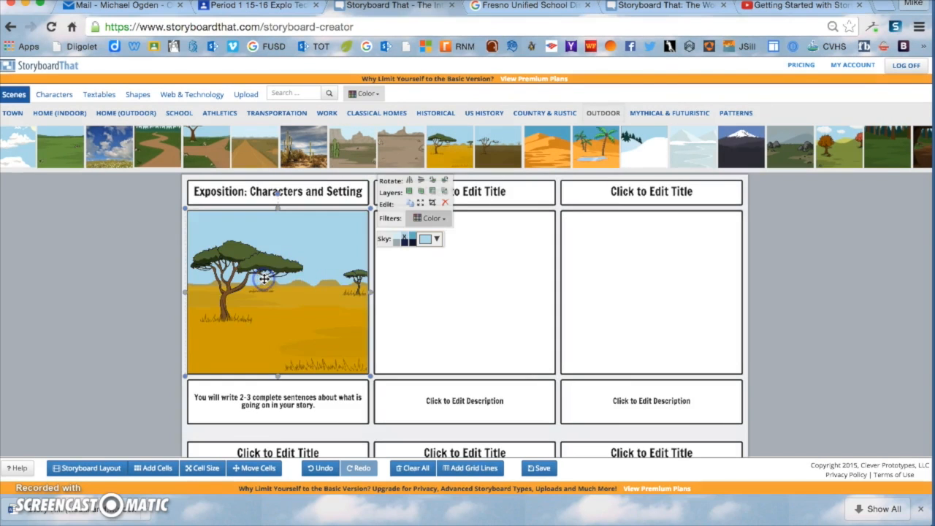
mouse_move(369, 211)
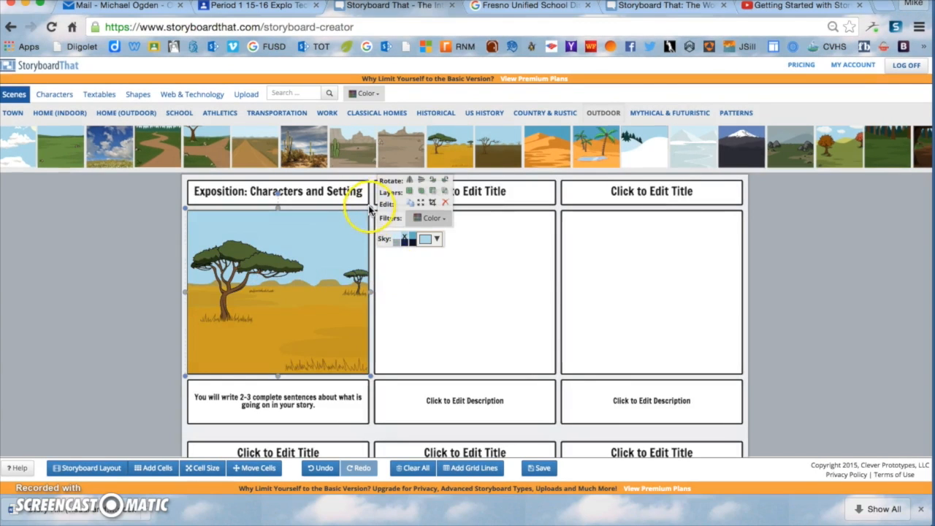
left_click(380, 208)
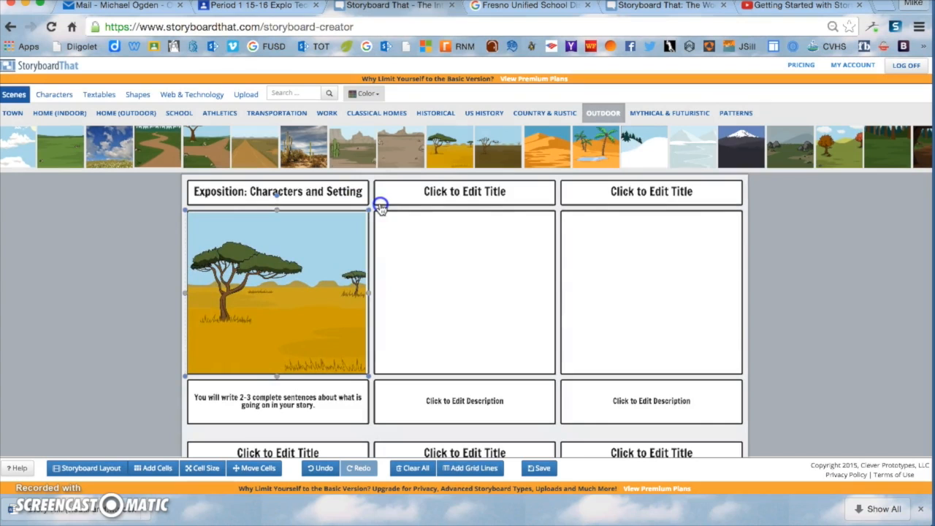
left_click(380, 208)
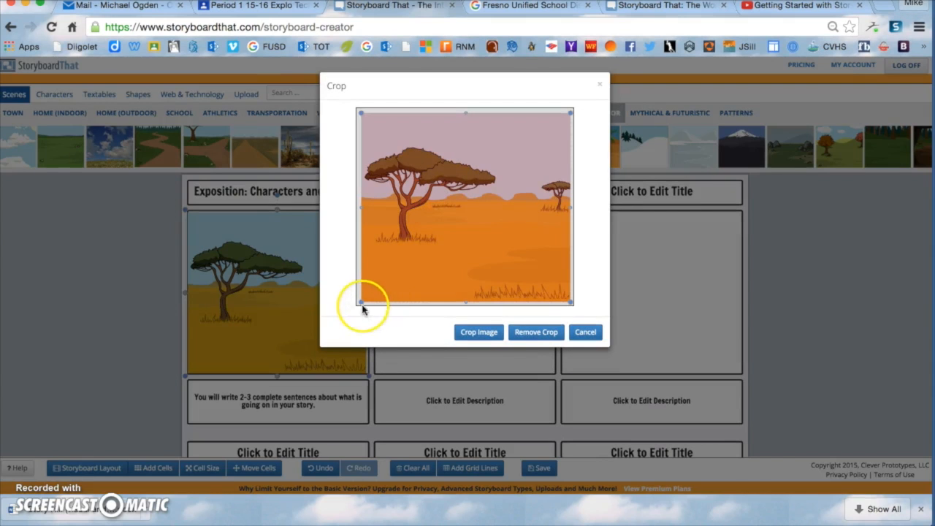
- Crop the savanna scene's top and bottom, then stretch it to fill the cell again
left_click_drag(363, 301, 363, 250)
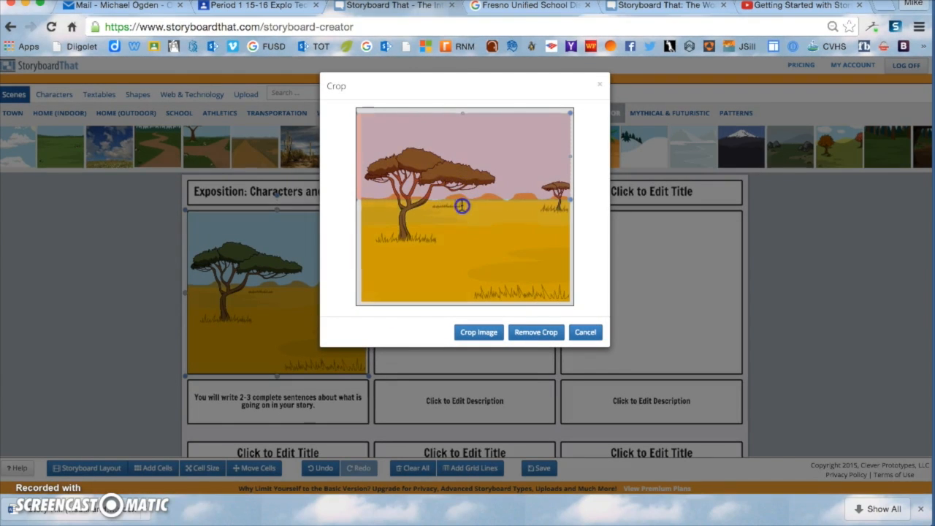
left_click_drag(462, 205, 465, 246)
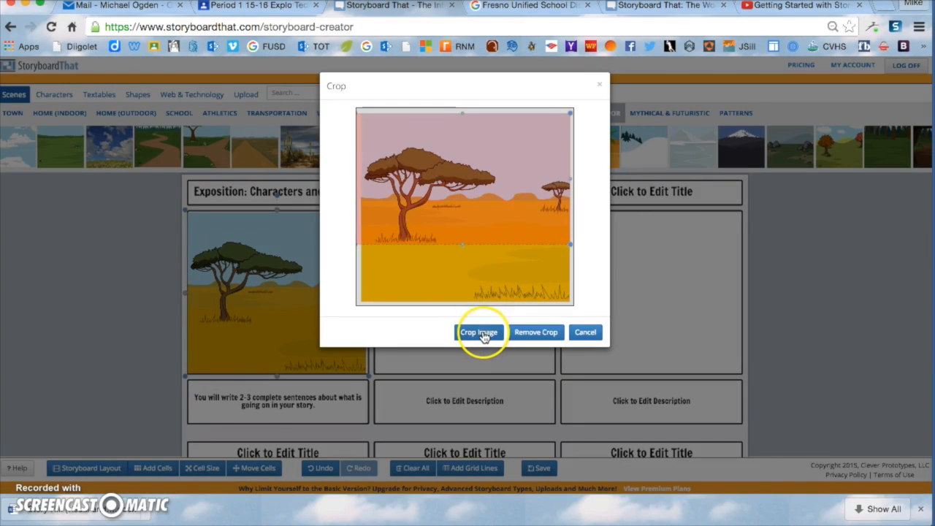
left_click(479, 332)
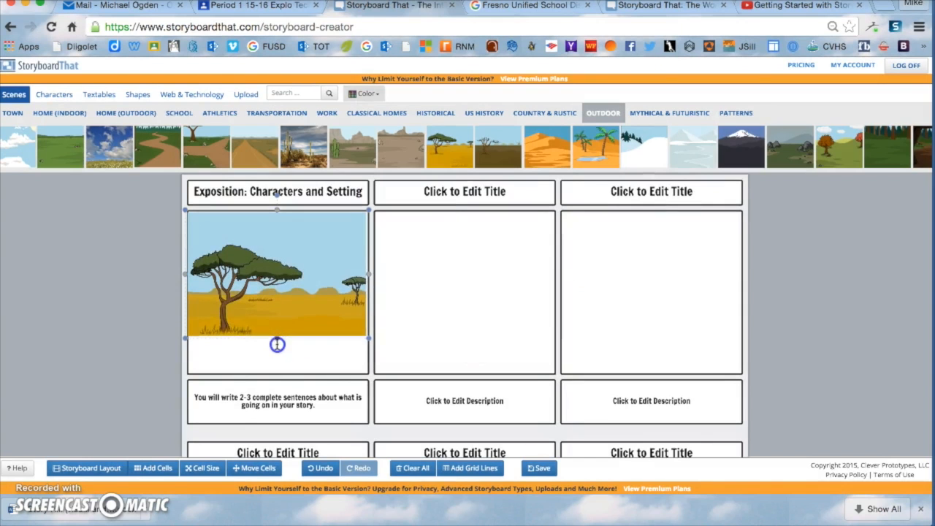
left_click_drag(277, 345, 281, 377)
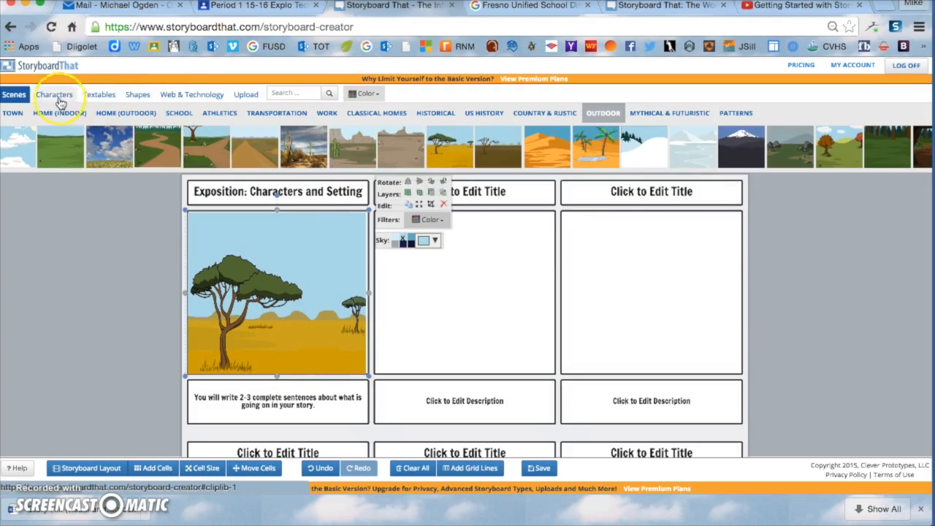
- Place a lion and a lion cub from the Animals characters onto the savanna
left_click(54, 94)
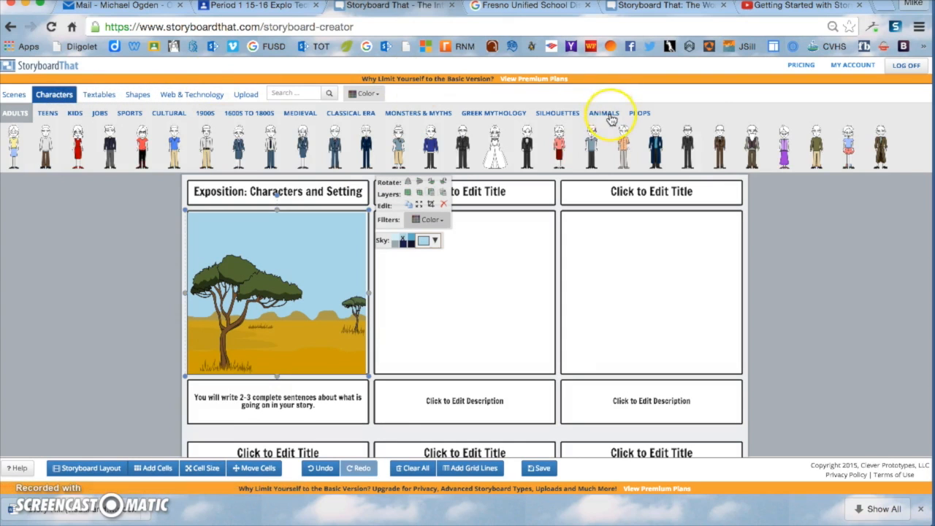
left_click(604, 113)
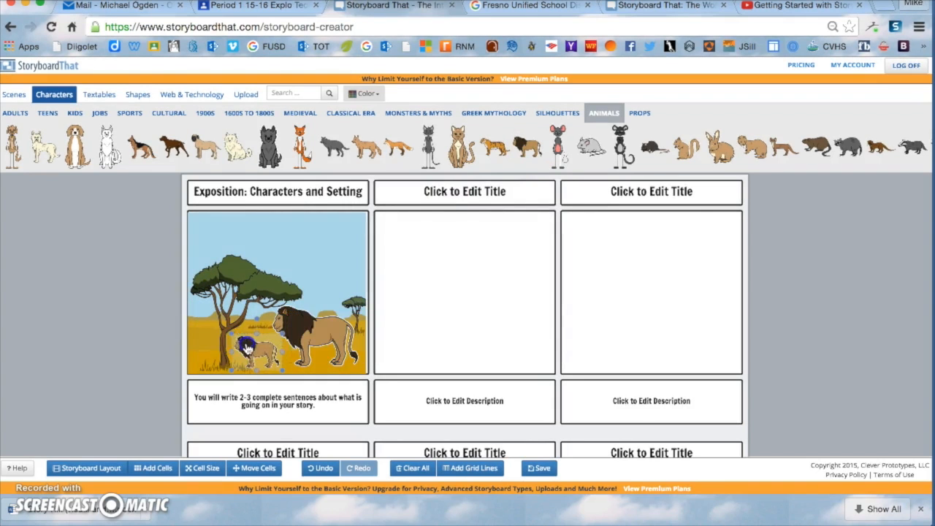
left_click(248, 350)
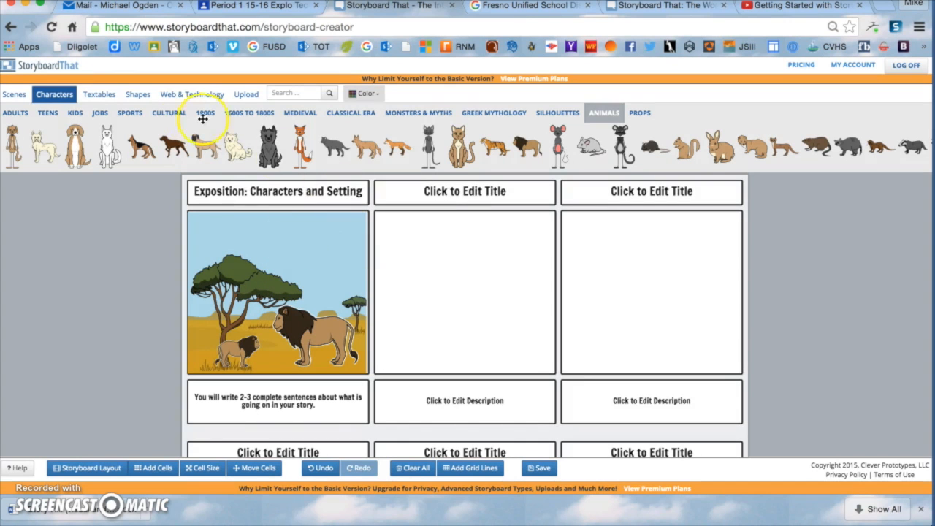
- Add a speech bubble beside the cub reading 'Hi Dad.'
left_click(99, 94)
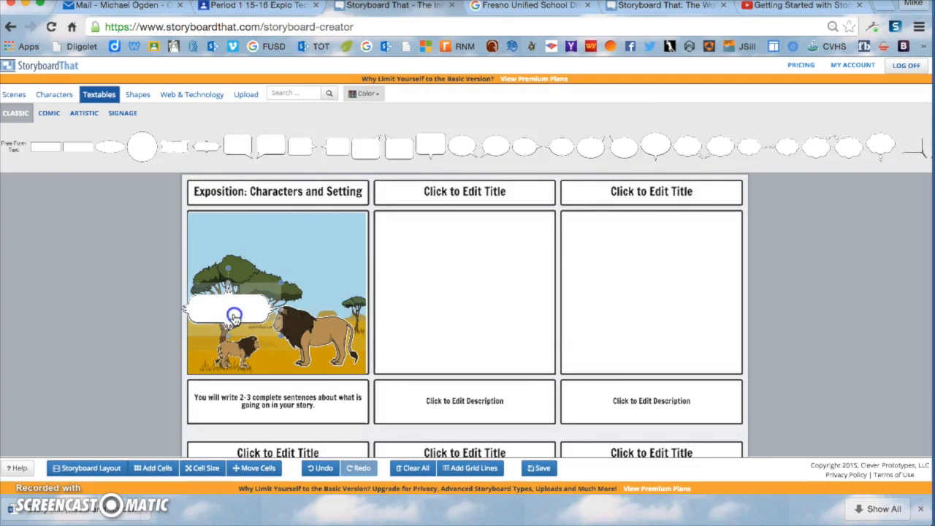
left_click(233, 310)
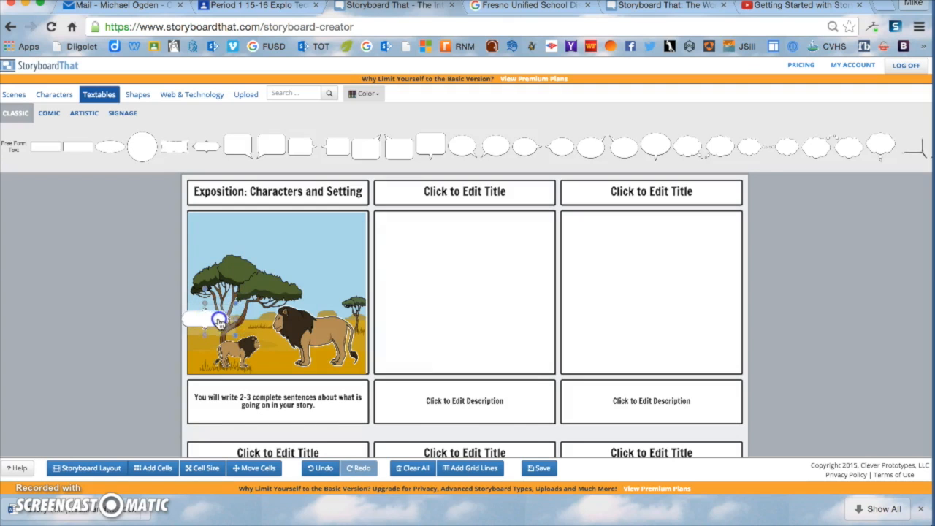
left_click(220, 318)
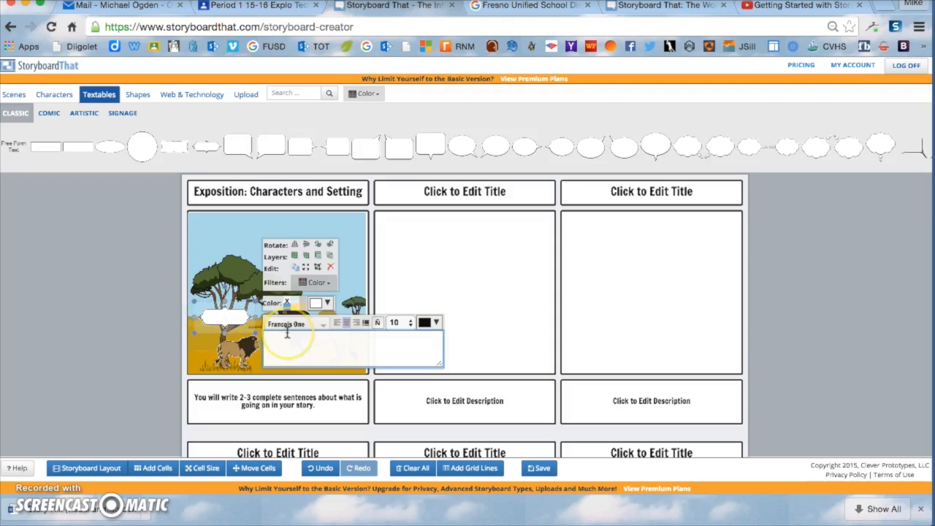
type("Hi Dad")
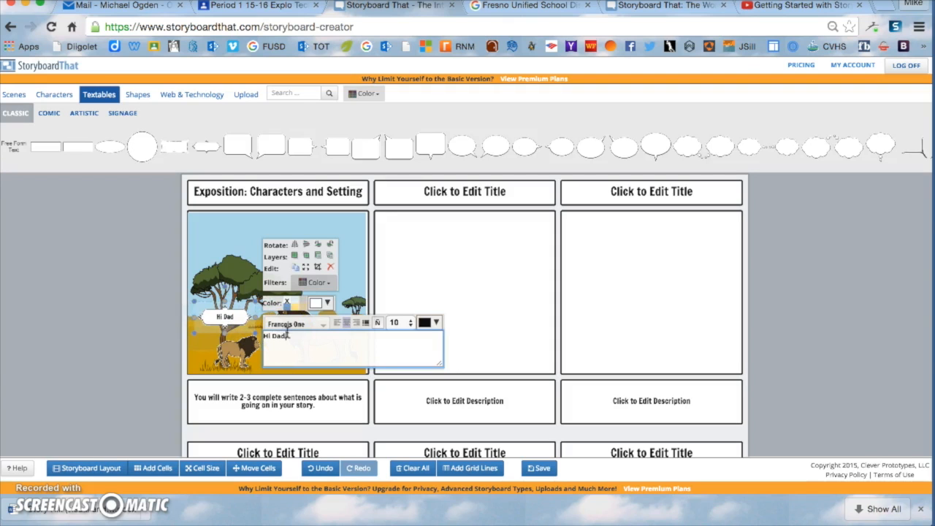
left_click(491, 286)
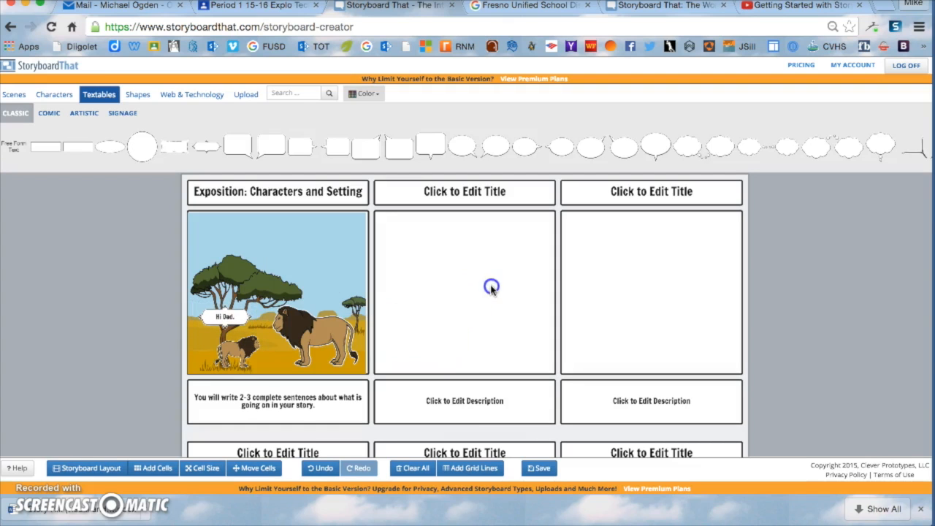
mouse_move(273, 147)
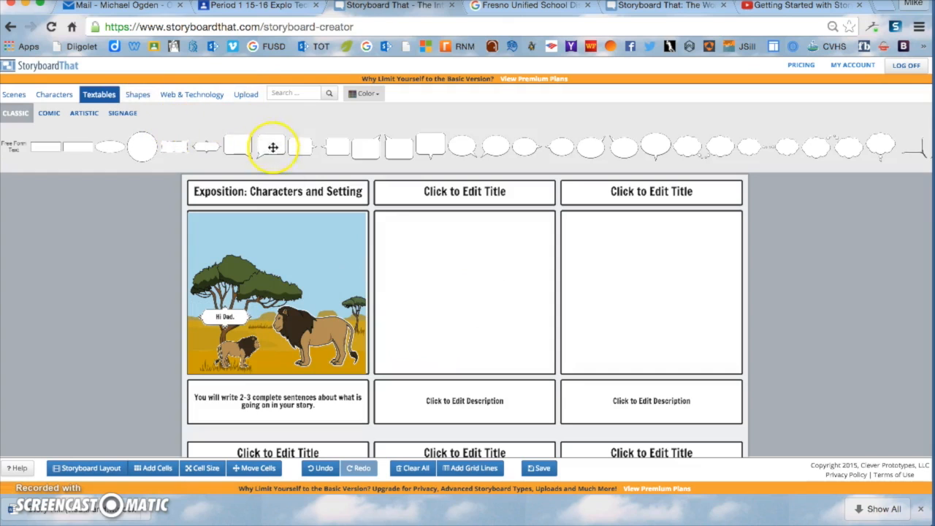
mouse_move(309, 283)
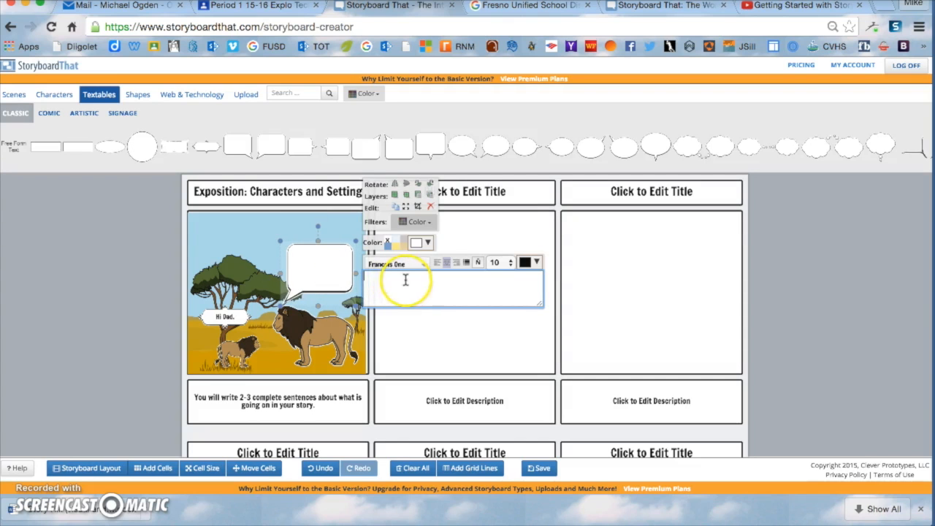
- Write Mufasa's bubble: 'Hi Son, now listen to these things I'm about to tell you.'
type("H")
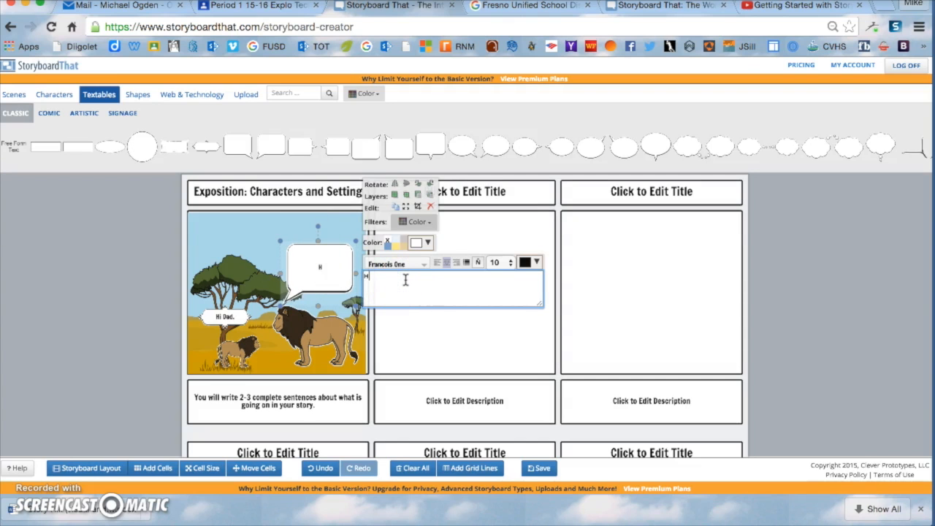
type("i Son, now liste")
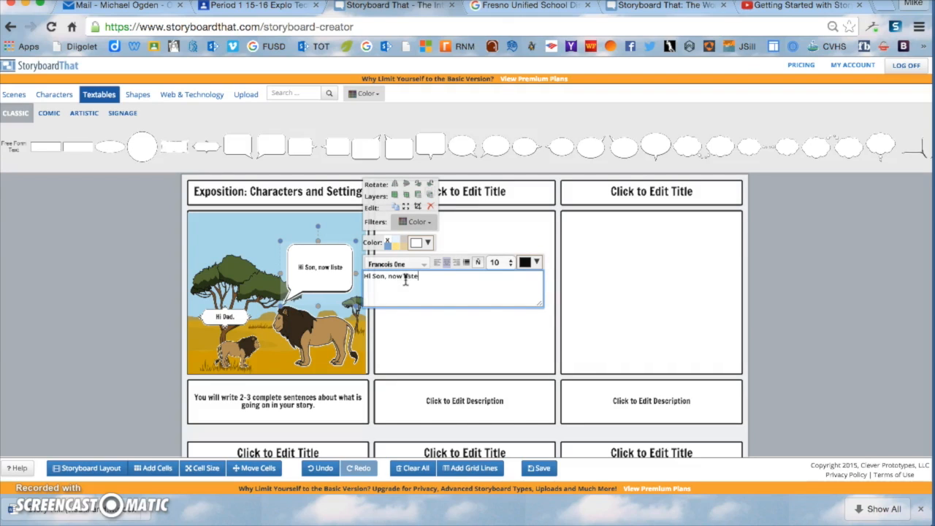
type("n to these things")
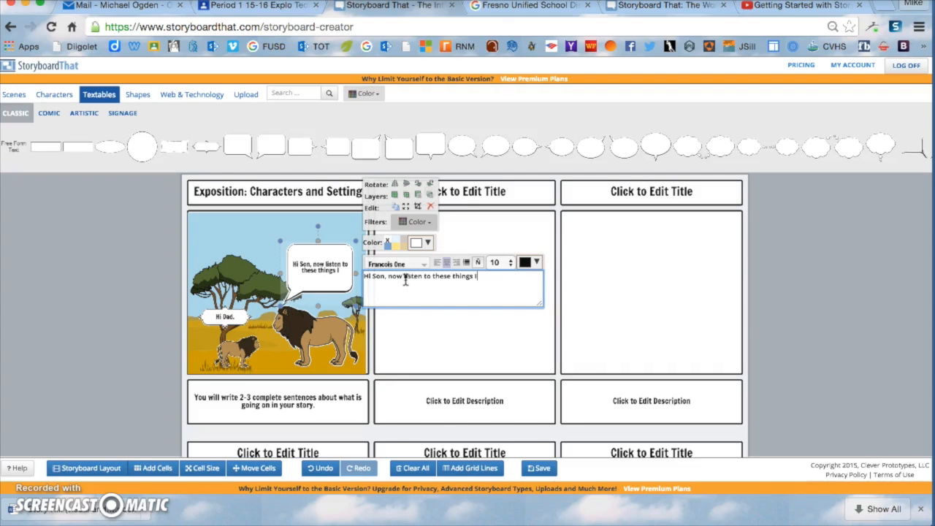
type("I'm about to tell")
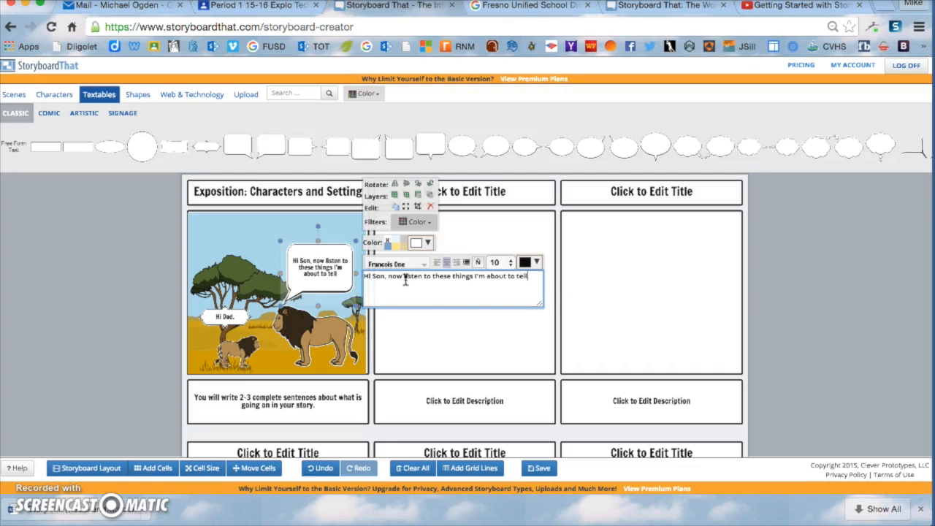
left_click(460, 347)
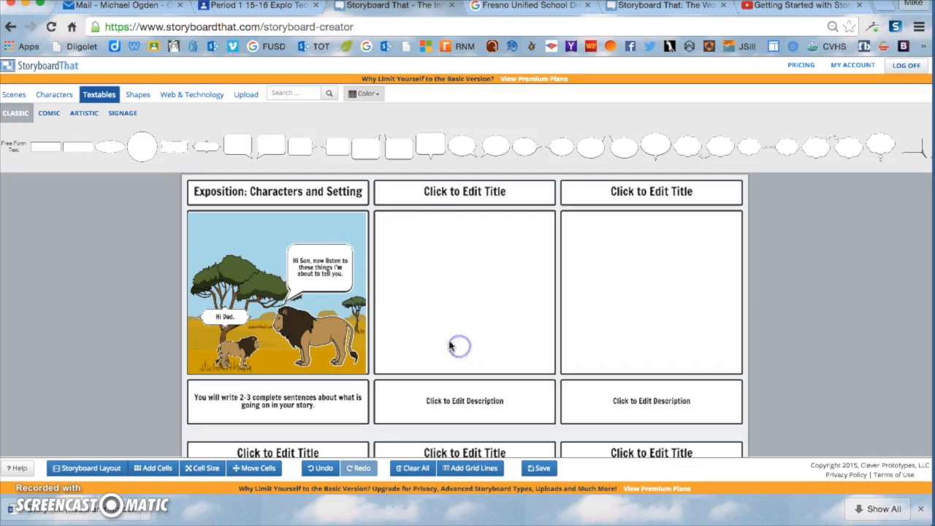
mouse_move(272, 240)
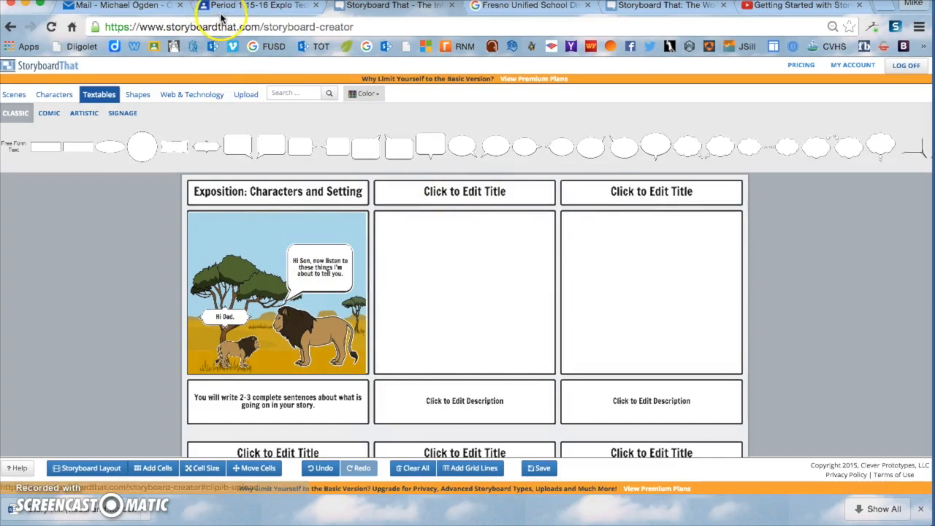
- Switch to the Google Classroom assignment showing the Box 1 Exposition instructions
left_click(258, 5)
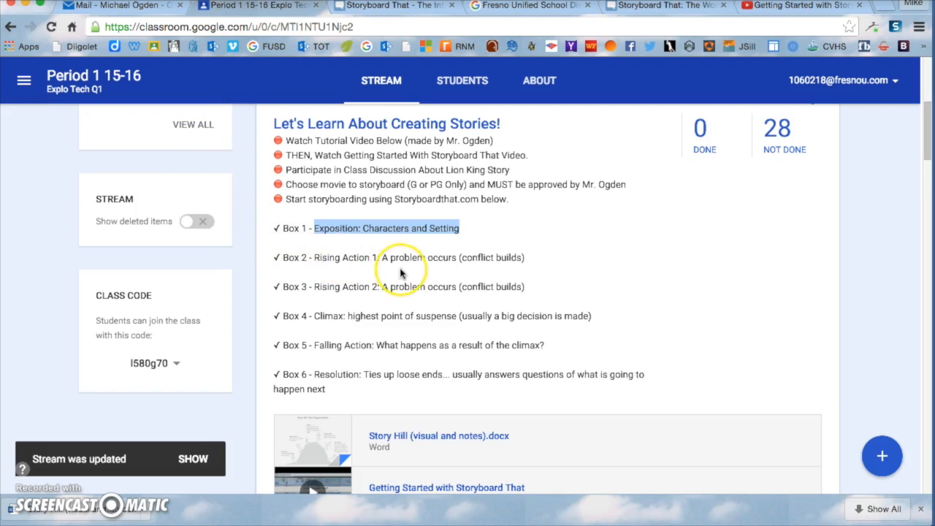
mouse_move(377, 287)
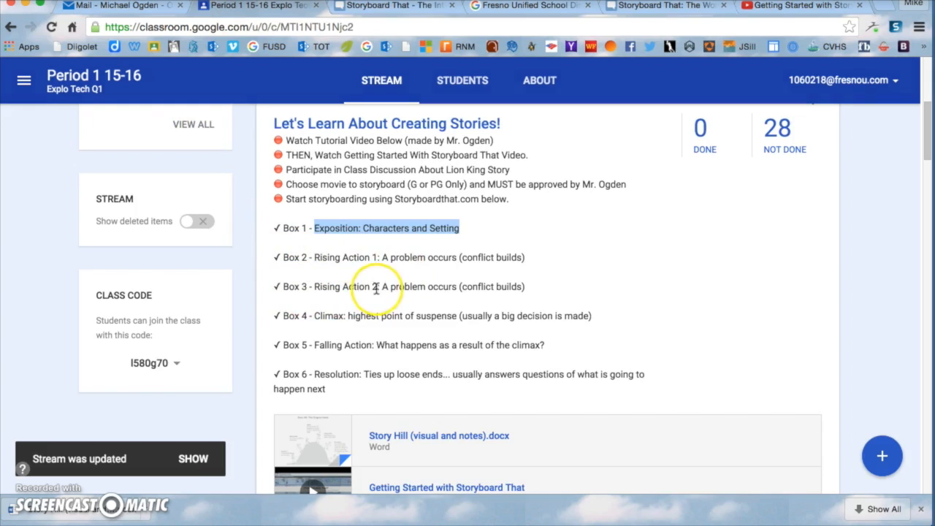
mouse_move(412, 272)
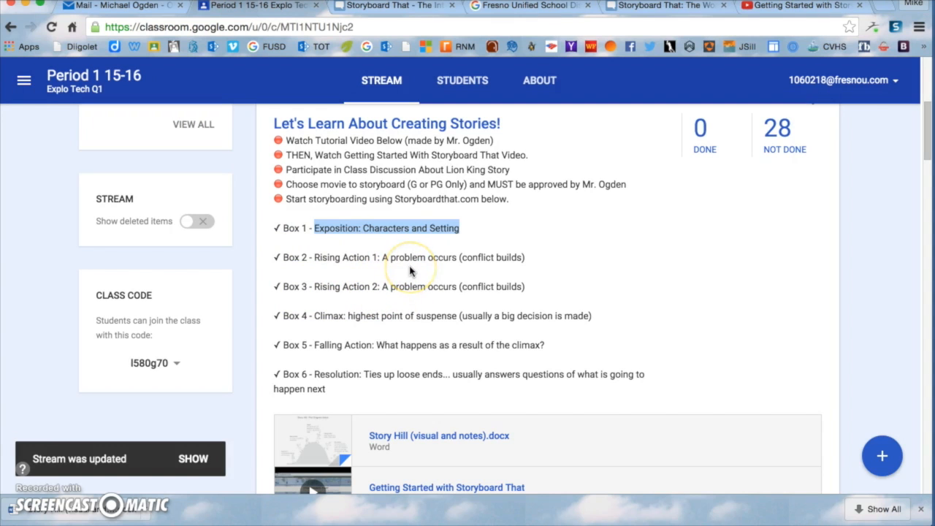
mouse_move(371, 315)
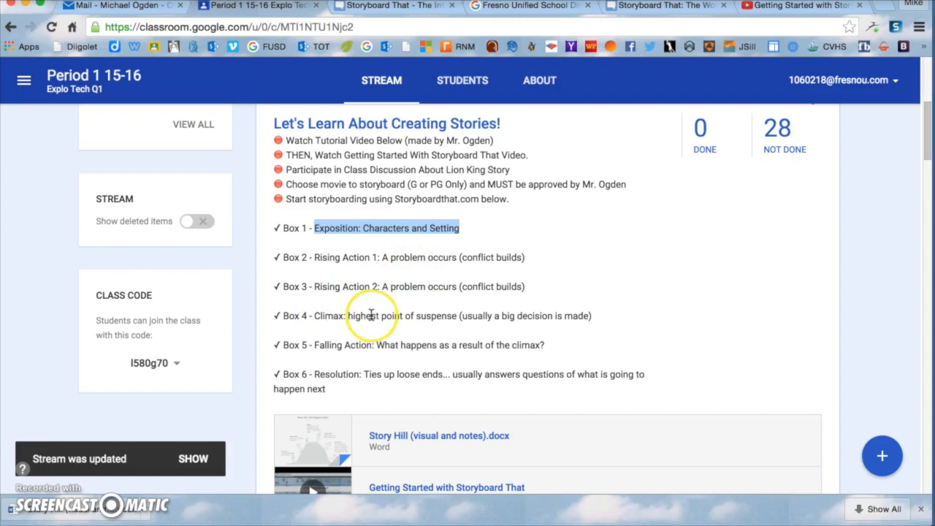
mouse_move(365, 349)
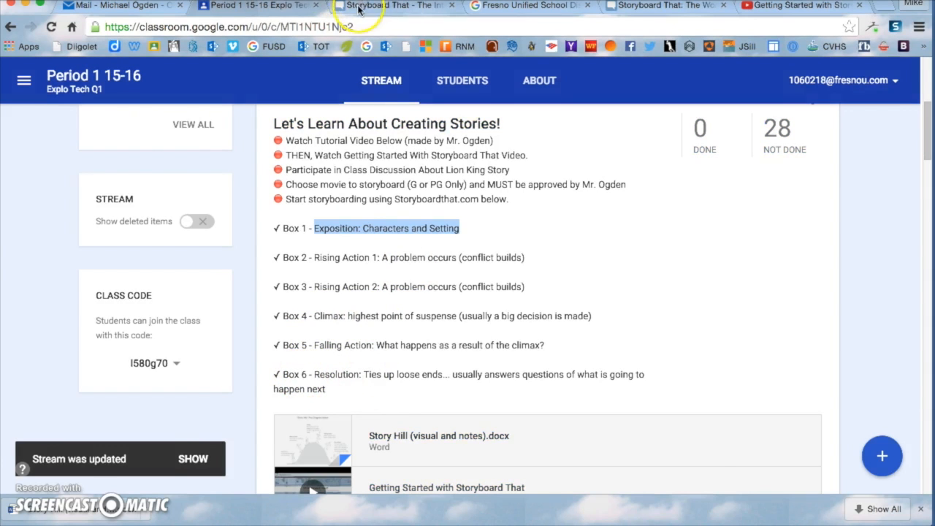
- Return to the storyboard, review the finished first lion cell and start a save
left_click(394, 6)
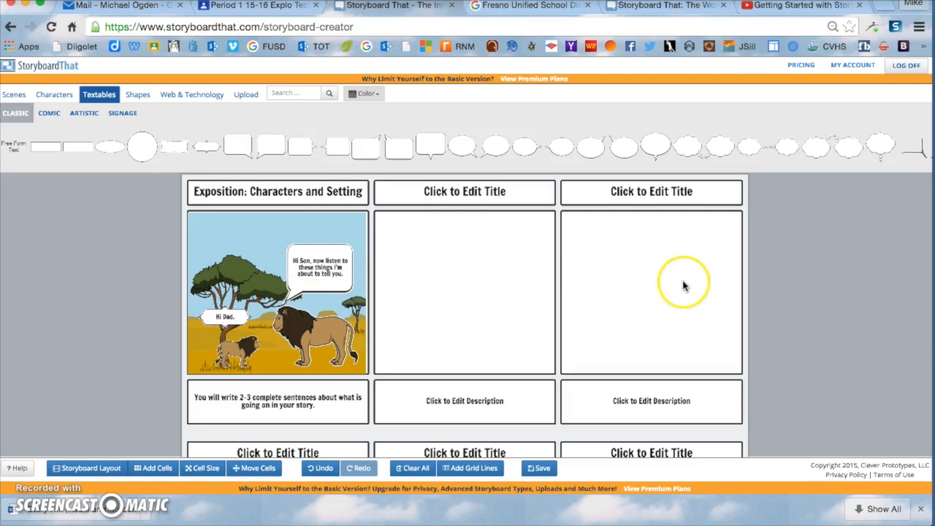
scroll("down", 3)
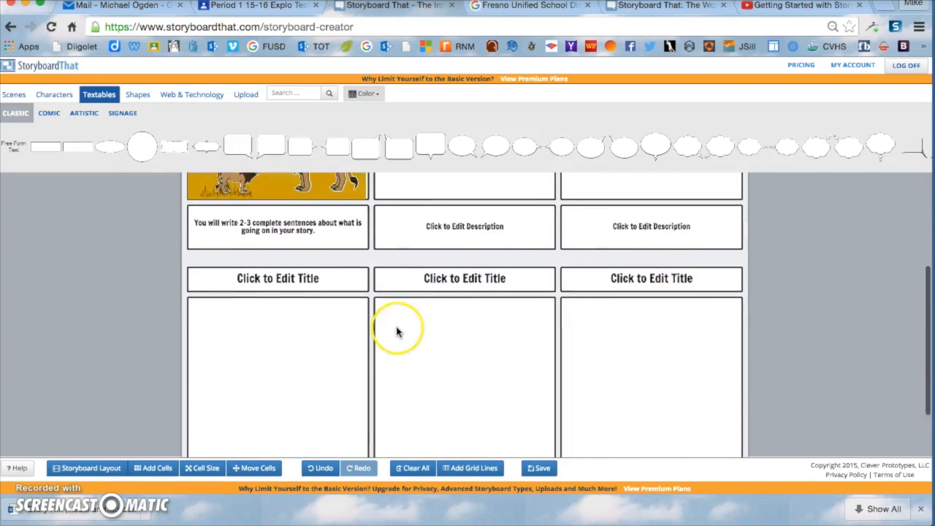
scroll("down", 3)
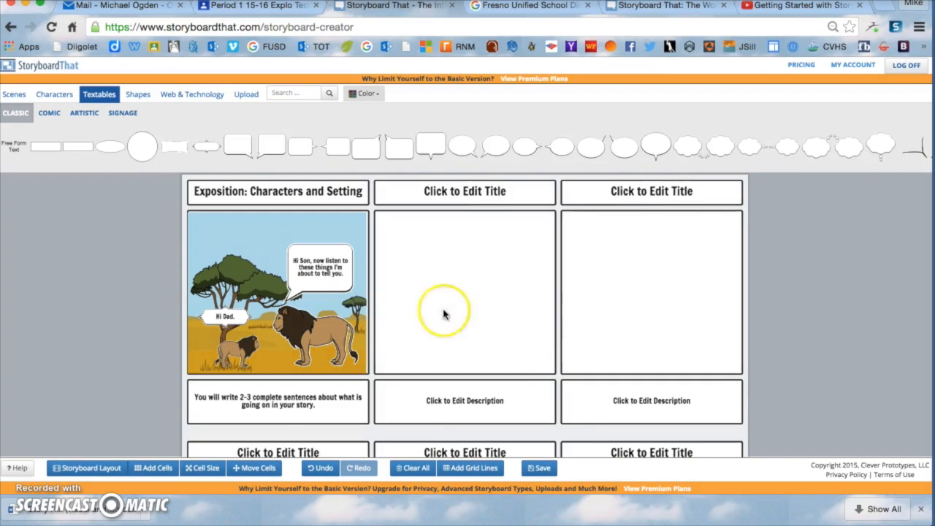
mouse_move(558, 377)
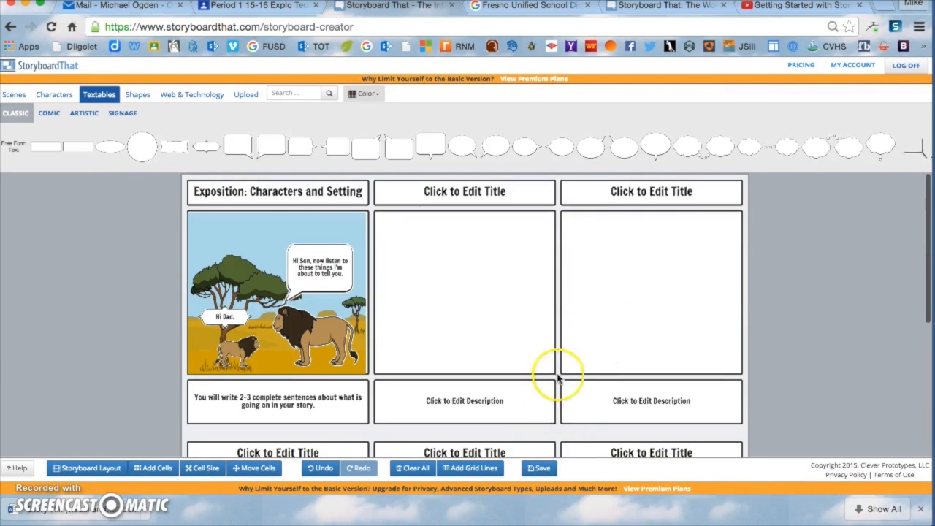
left_click(540, 468)
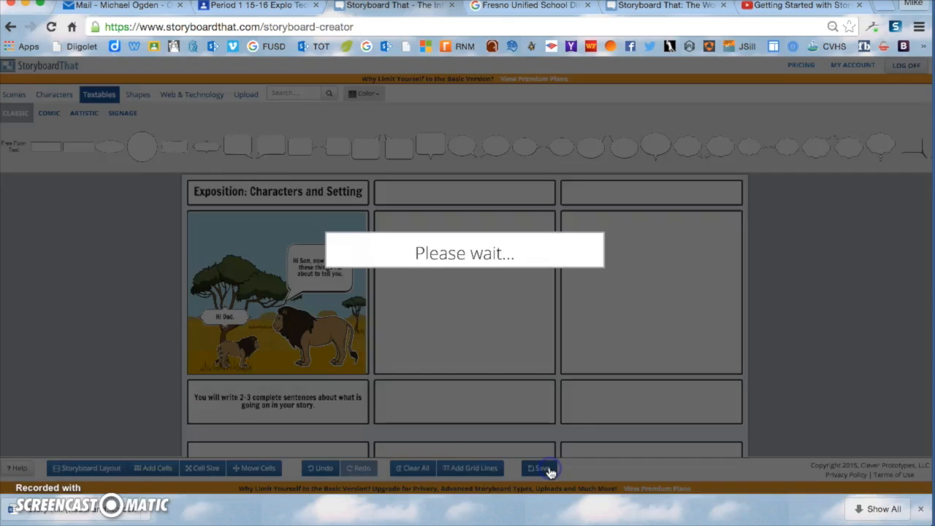
- Title the storyboard 'Lion King Storyboard' and save it to its public page
left_click(540, 467)
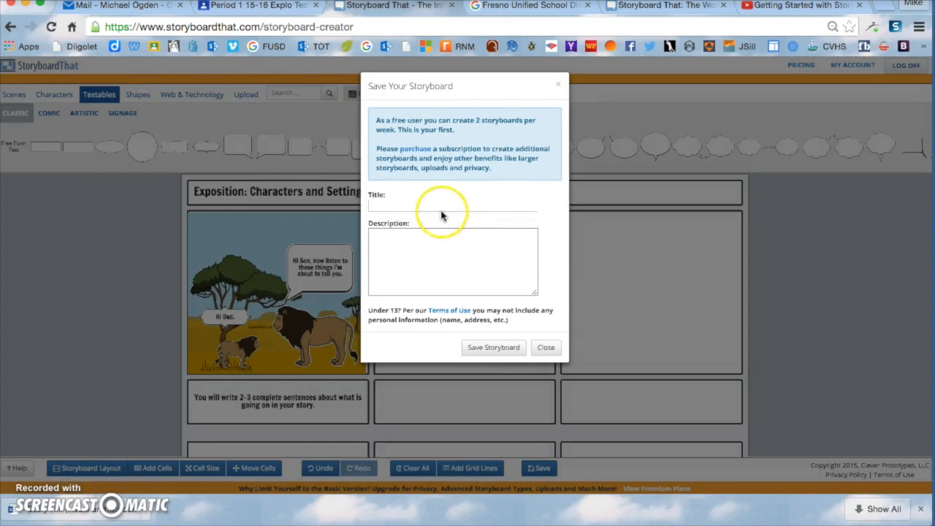
left_click(453, 205)
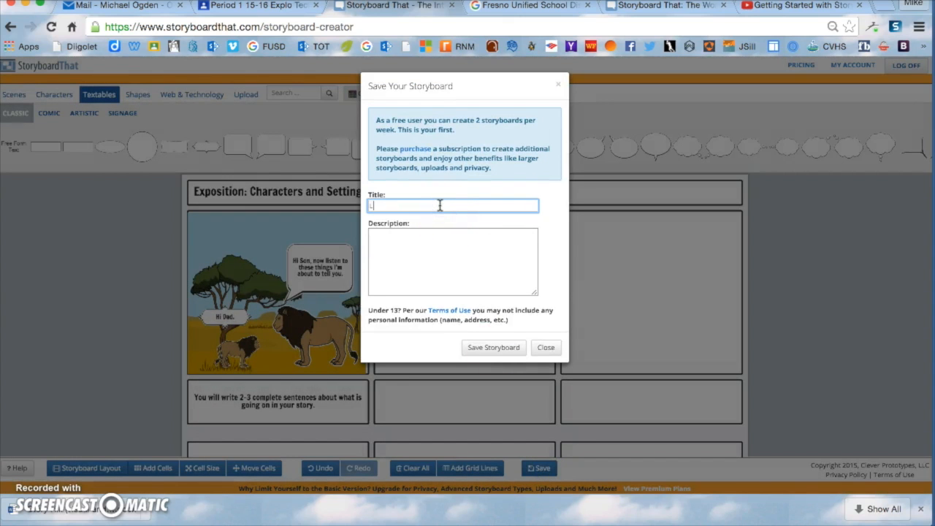
type("Lion King")
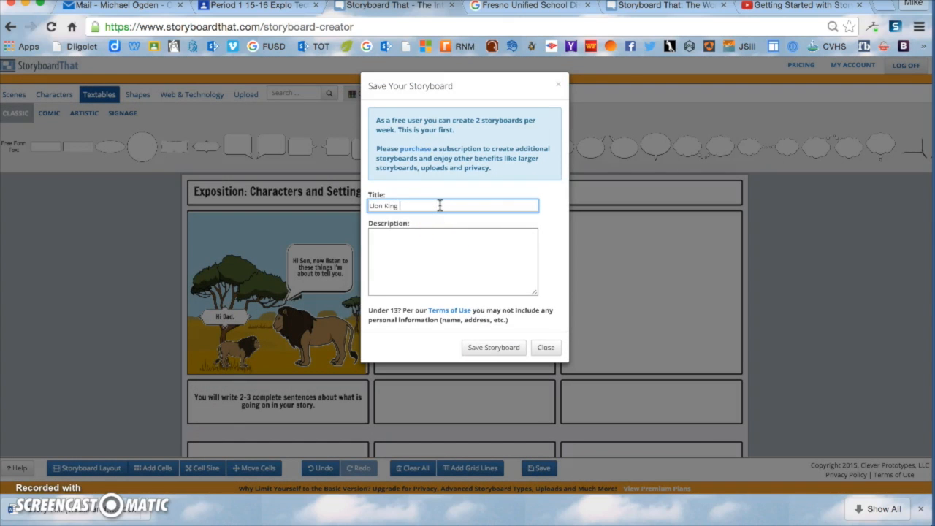
type("Storyboard")
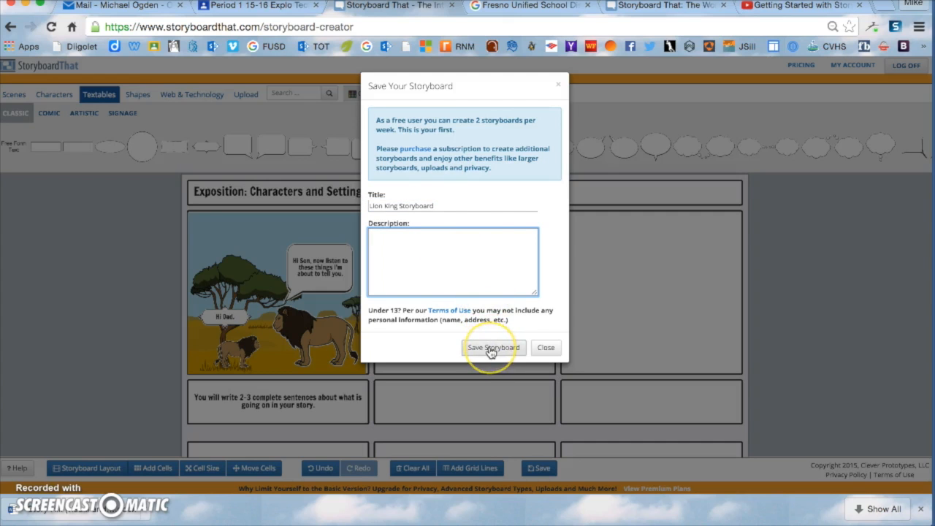
left_click(494, 348)
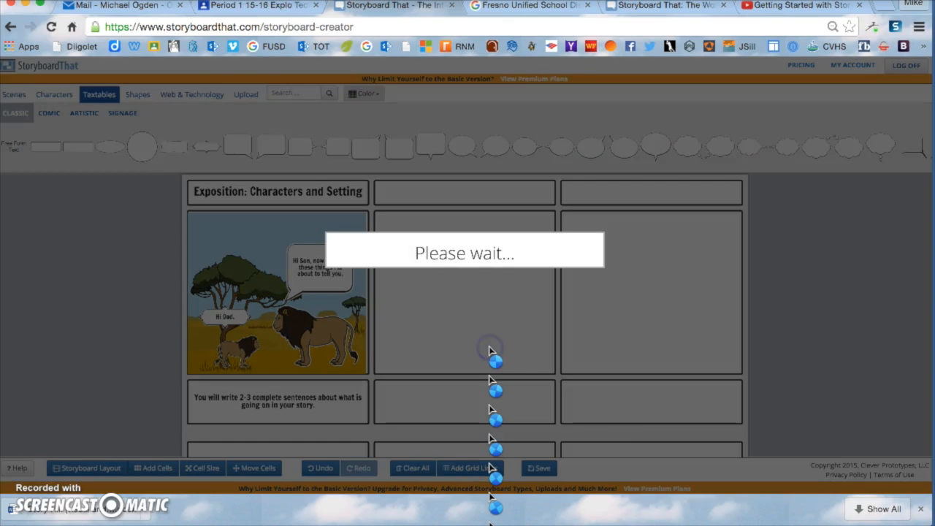
left_click(538, 468)
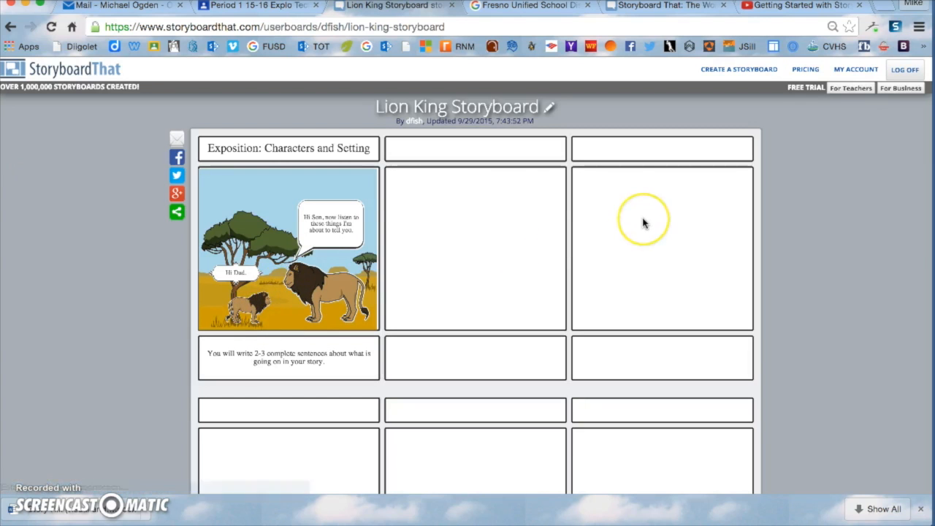
scroll("down", 3)
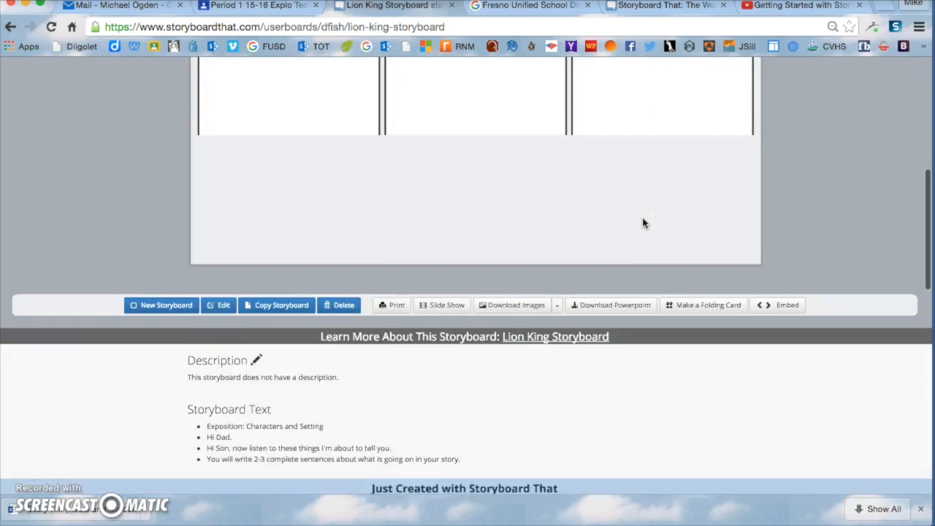
scroll("up", 3)
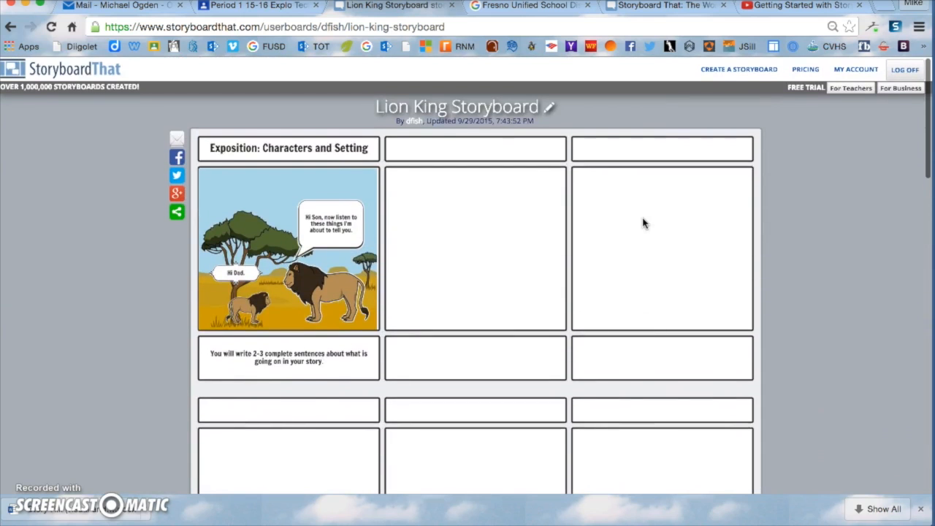
scroll("down", 3)
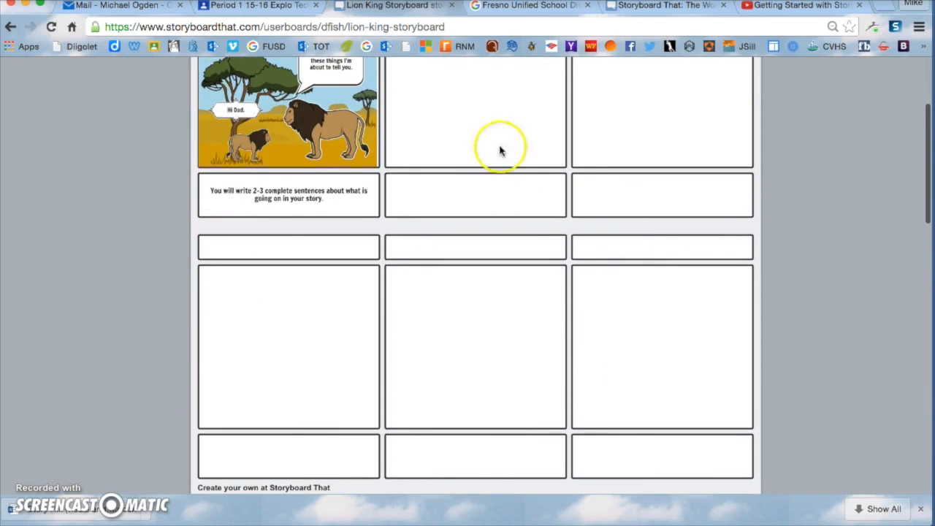
scroll("down", 3)
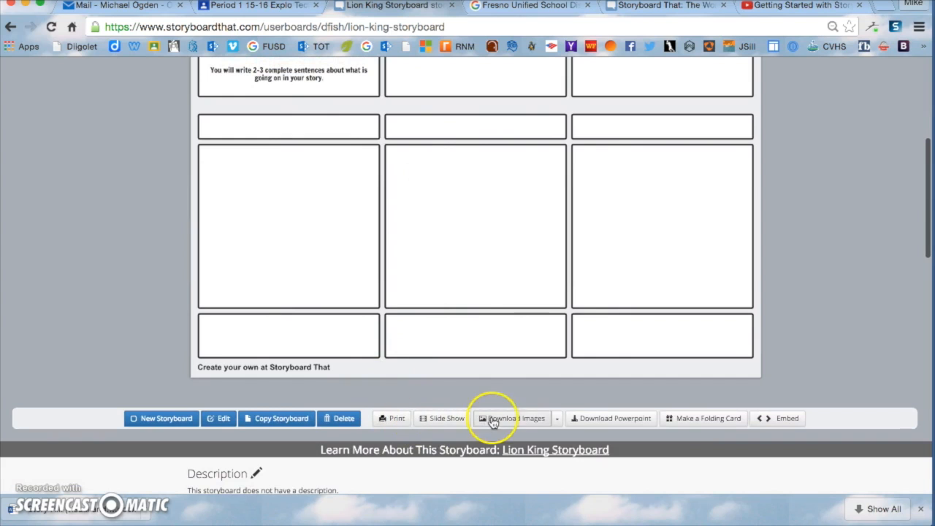
mouse_move(553, 418)
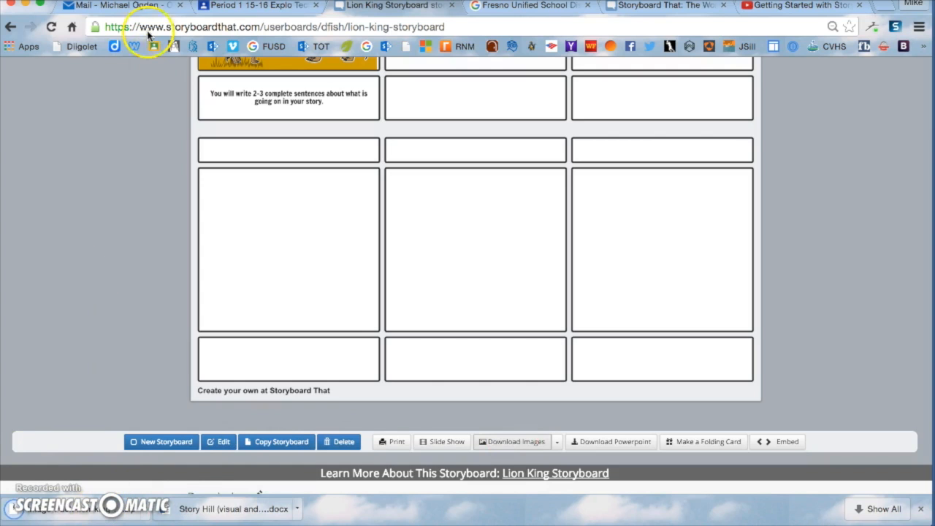
left_click(256, 6)
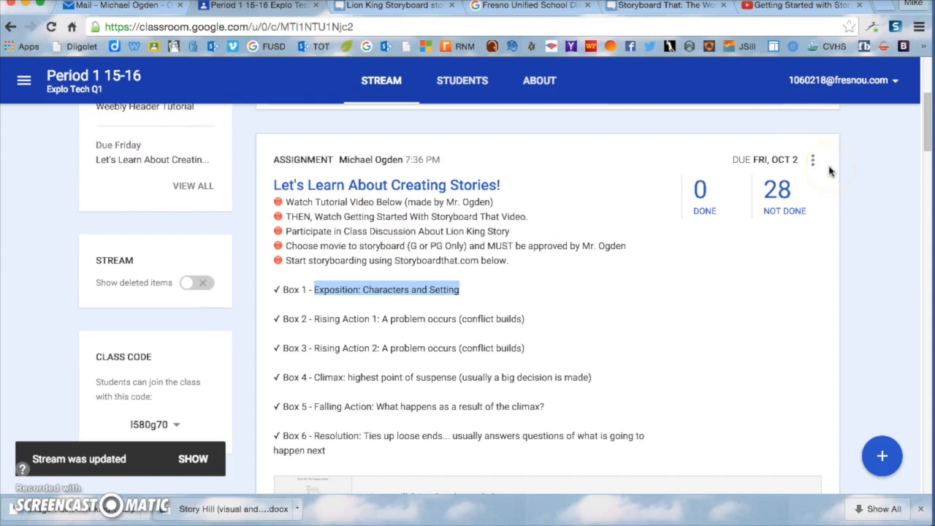
mouse_move(275, 327)
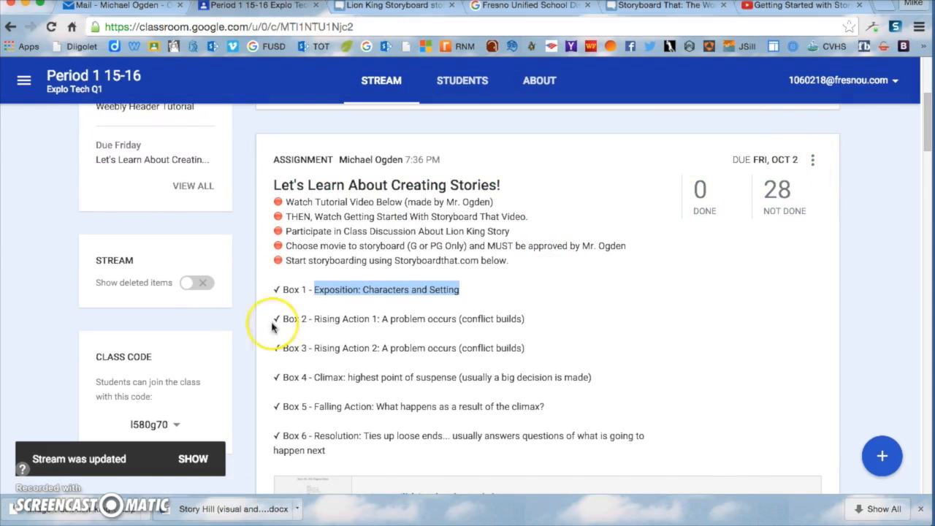
mouse_move(334, 284)
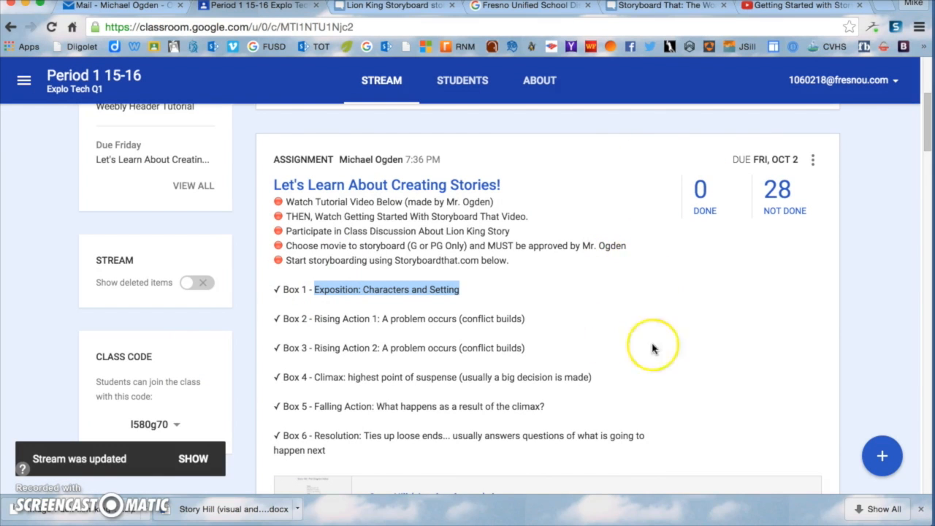
mouse_move(537, 359)
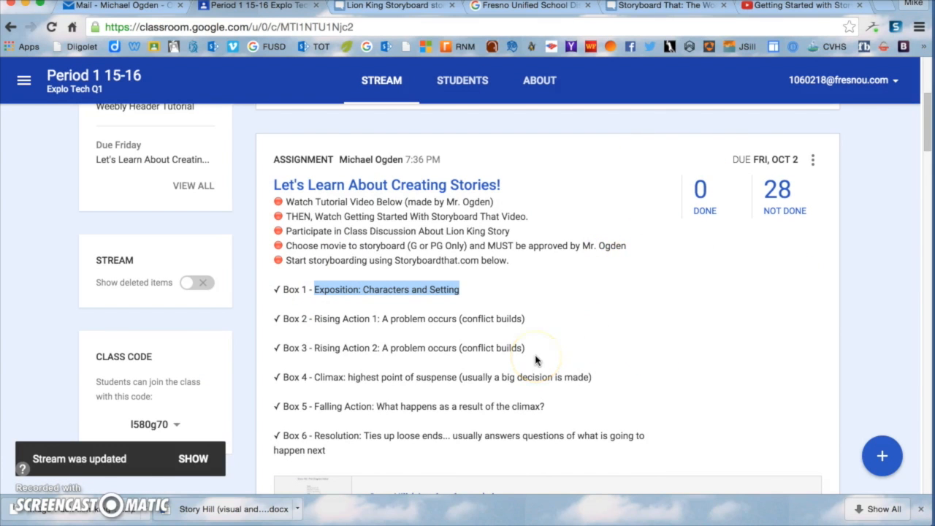